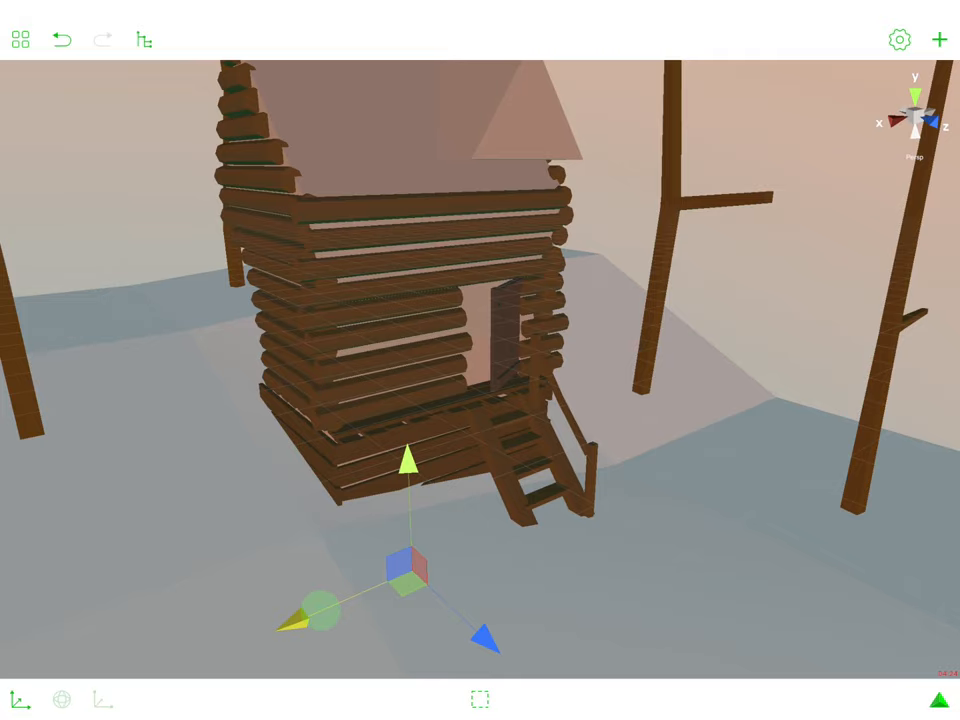
Step: Hide the log hut Container and the Plane in the Hierarchy so only the cube pieces show
{"action": "left_click", "coordinate": [898, 40]}
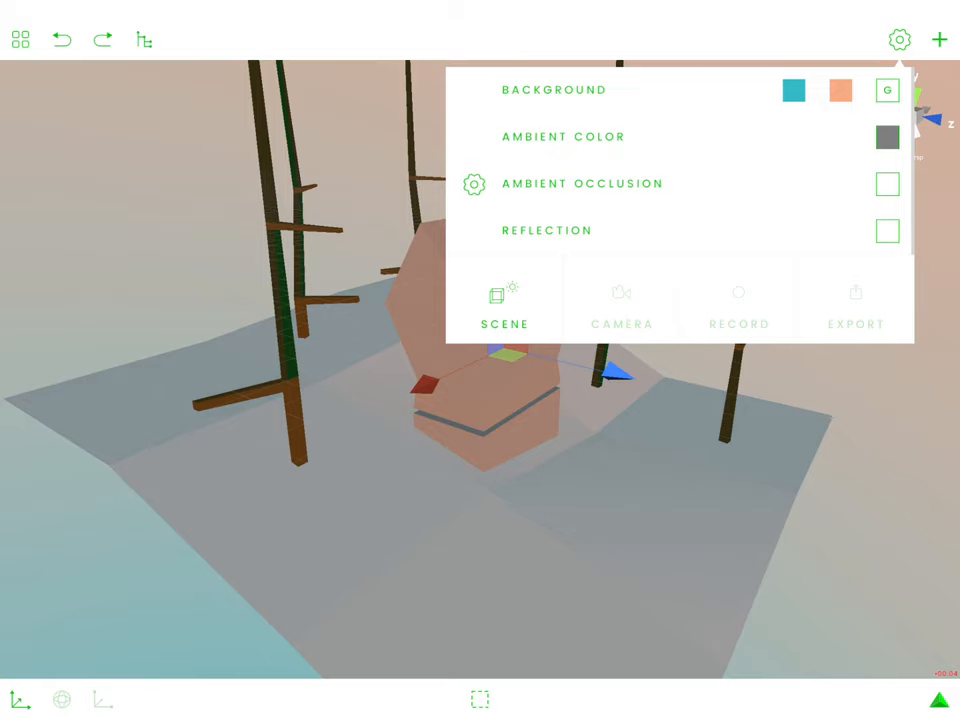
{"action": "left_click", "coordinate": [144, 40]}
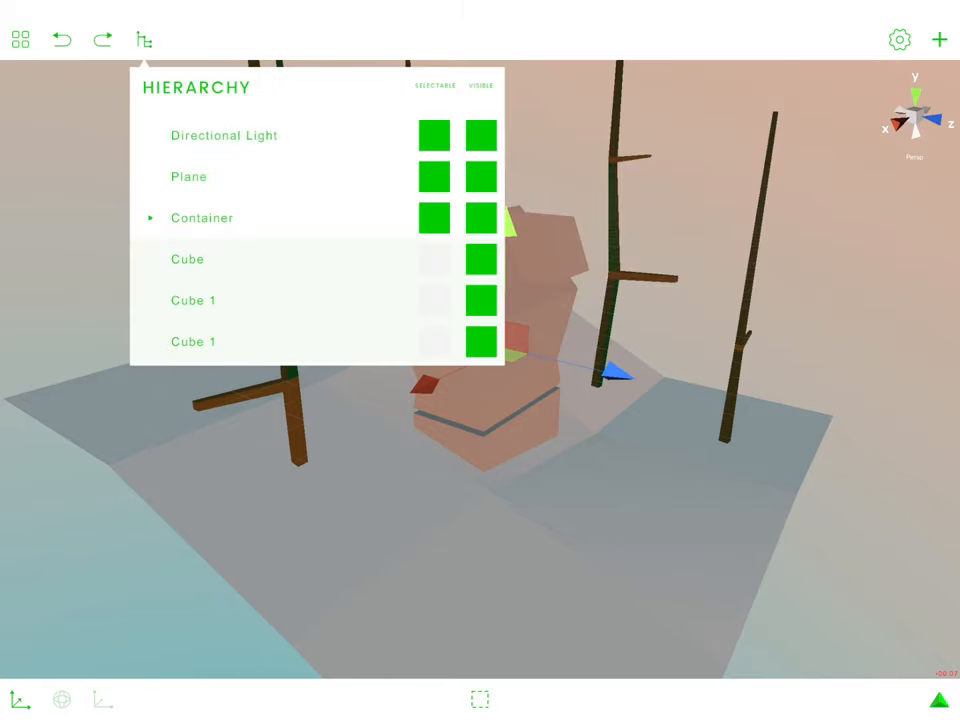
{"action": "left_click", "coordinate": [482, 218]}
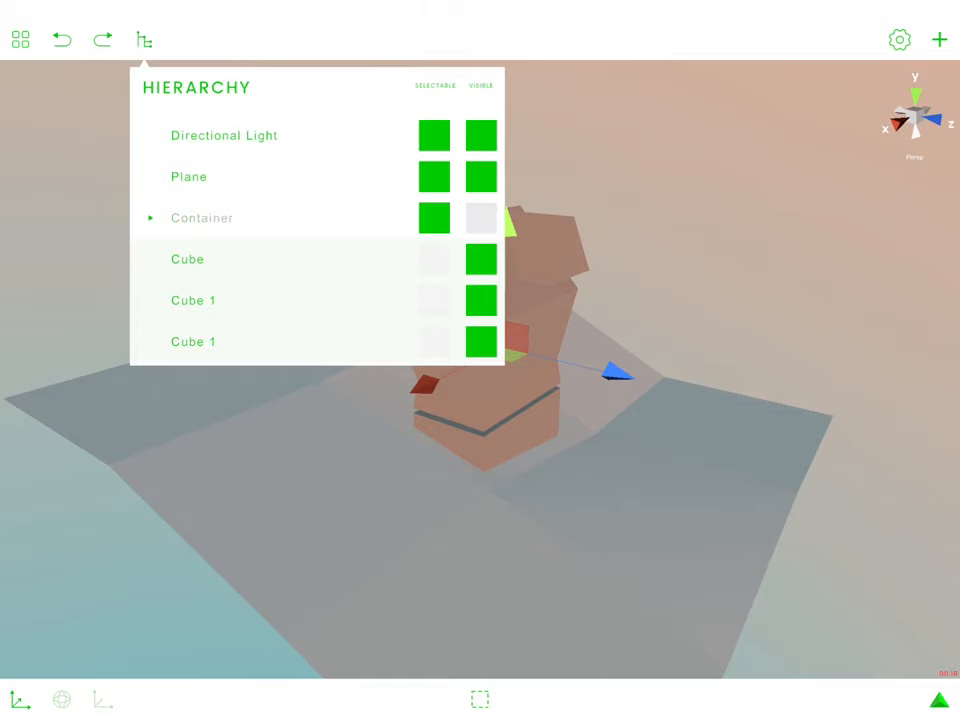
{"action": "left_click", "coordinate": [480, 176]}
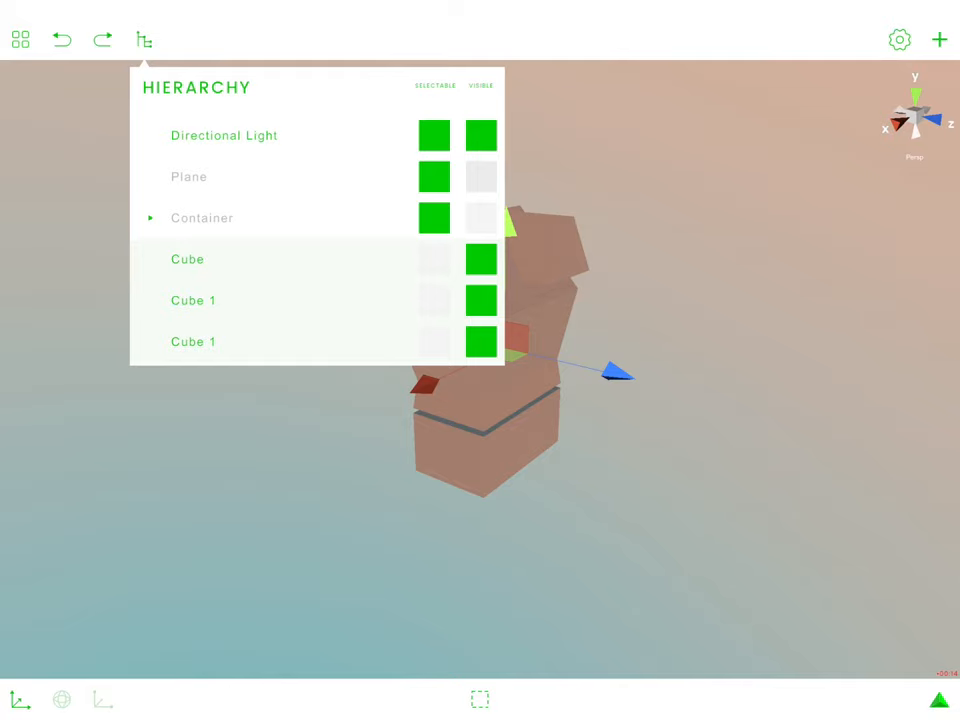
{"action": "left_click", "coordinate": [144, 40]}
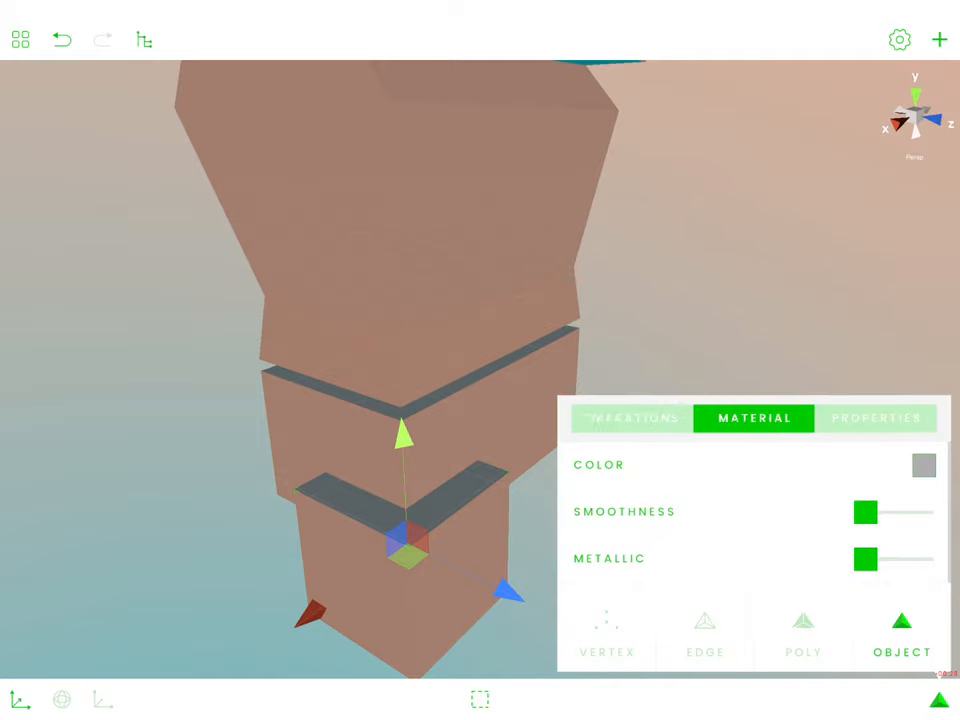
Step: Colour the lower L-shaped piece dark brown (H 30, S 138, V 85) via Material > Color
{"action": "left_click", "coordinate": [920, 464]}
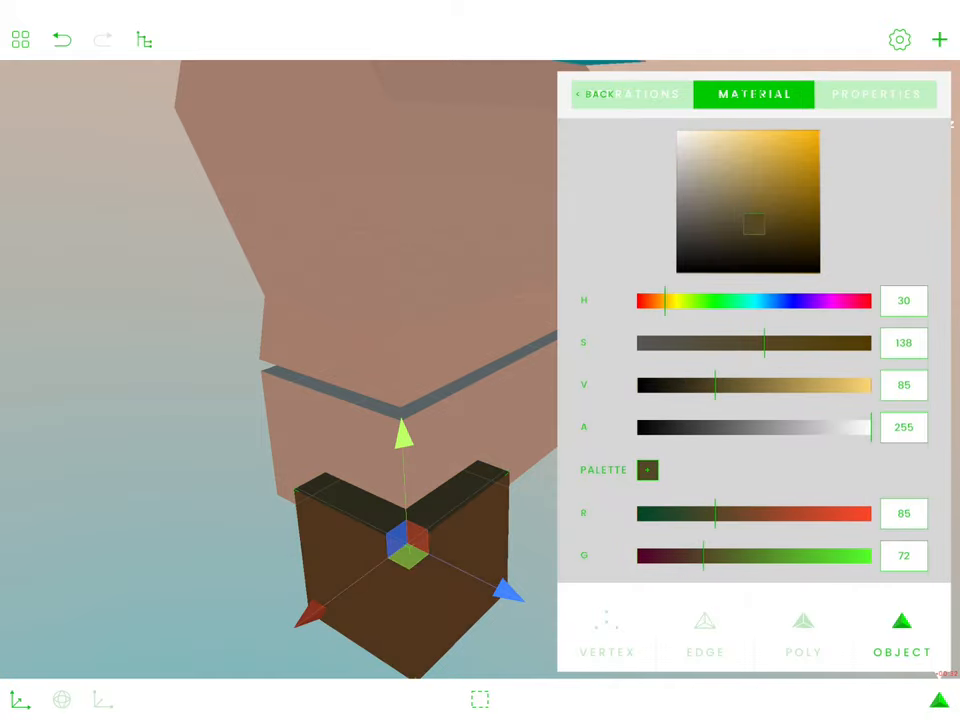
{"action": "left_click", "coordinate": [898, 40]}
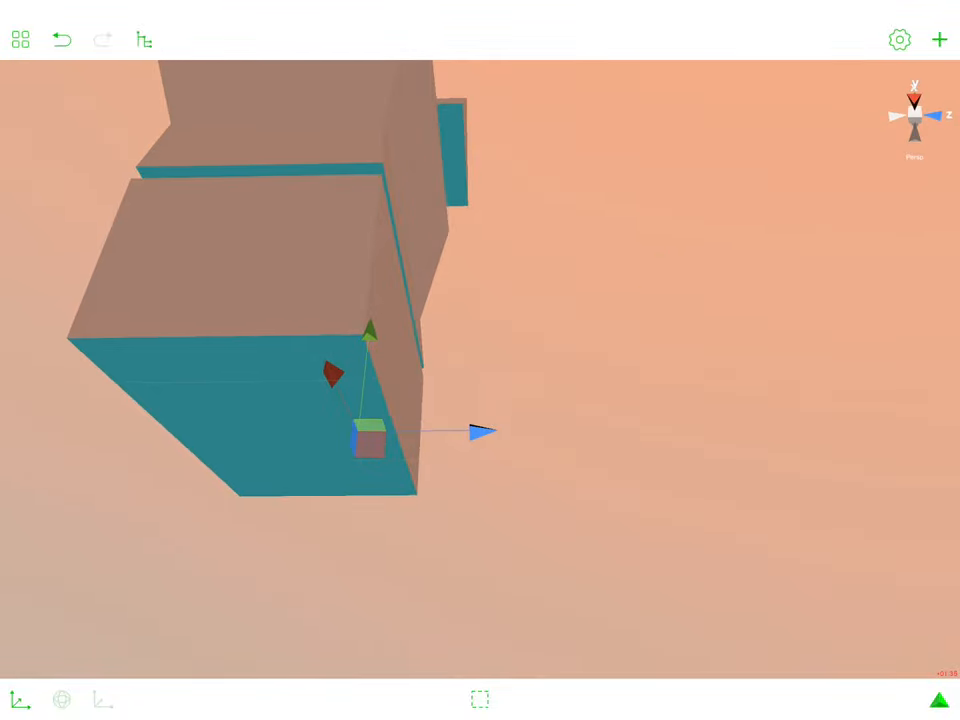
Step: Select the brown piece and scale it into a thin plank along the block's bottom edge
{"action": "left_click", "coordinate": [370, 330]}
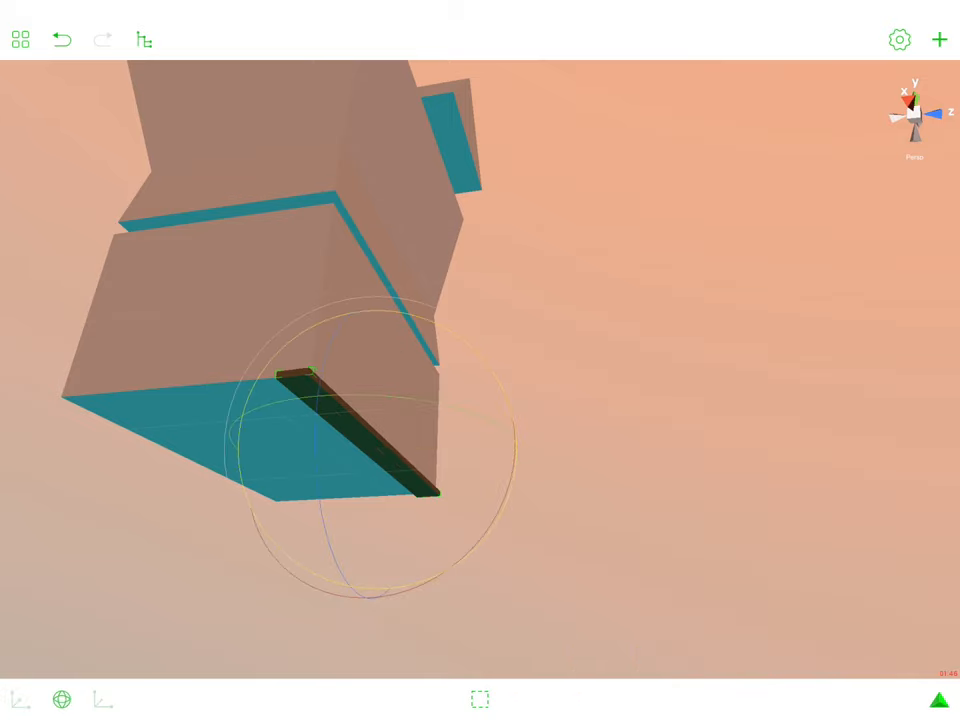
{"action": "left_click", "coordinate": [20, 700]}
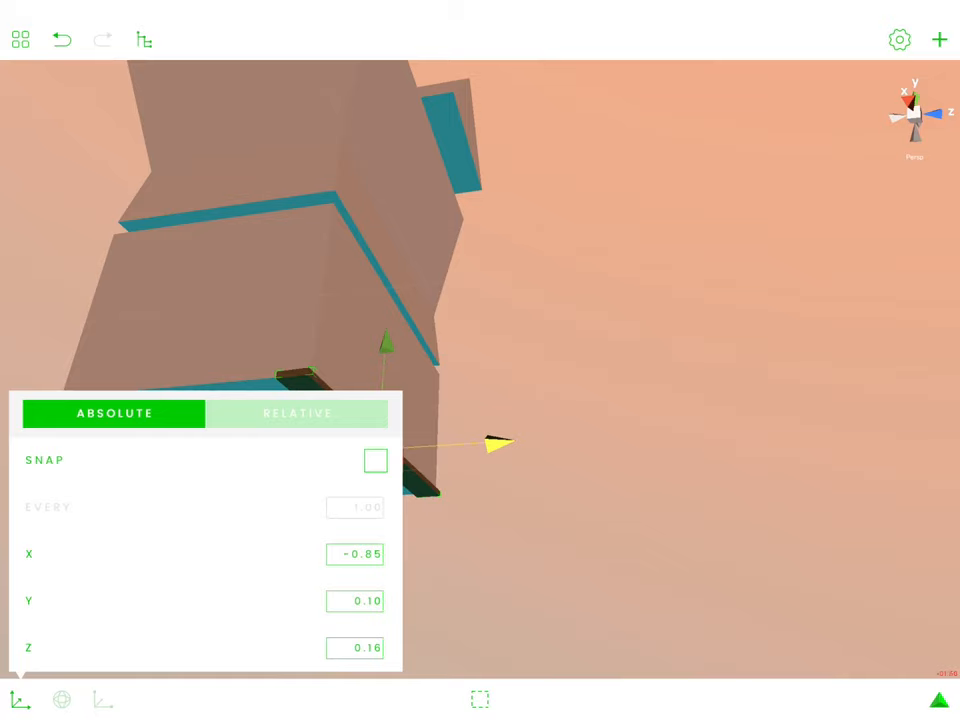
{"action": "left_click", "coordinate": [296, 412]}
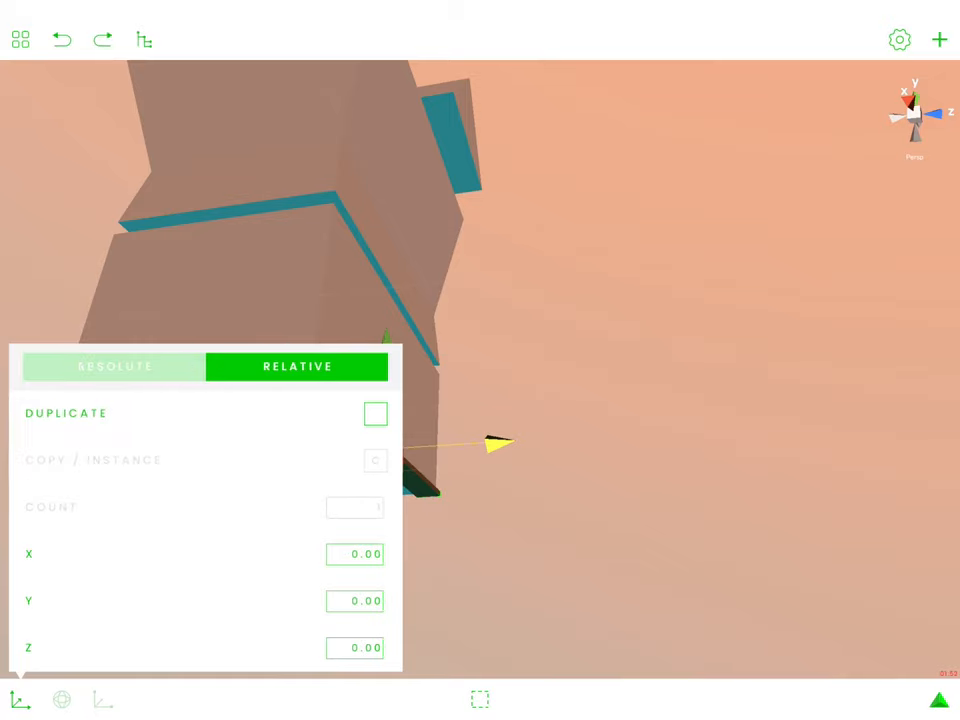
{"action": "left_click", "coordinate": [374, 412]}
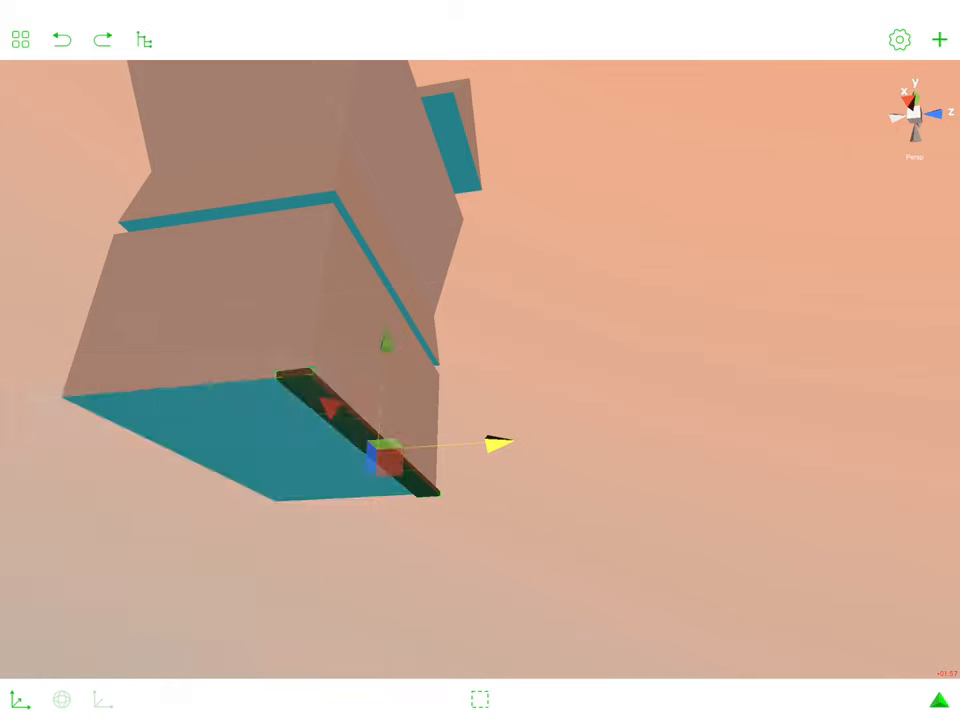
{"action": "left_click", "coordinate": [20, 700]}
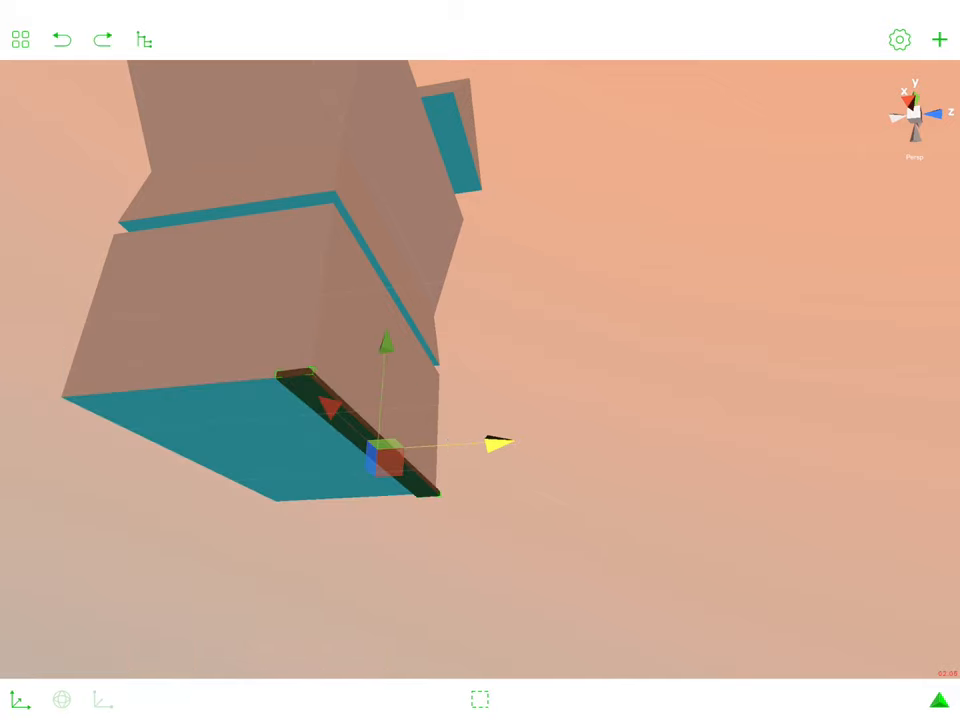
{"action": "left_click", "coordinate": [20, 700]}
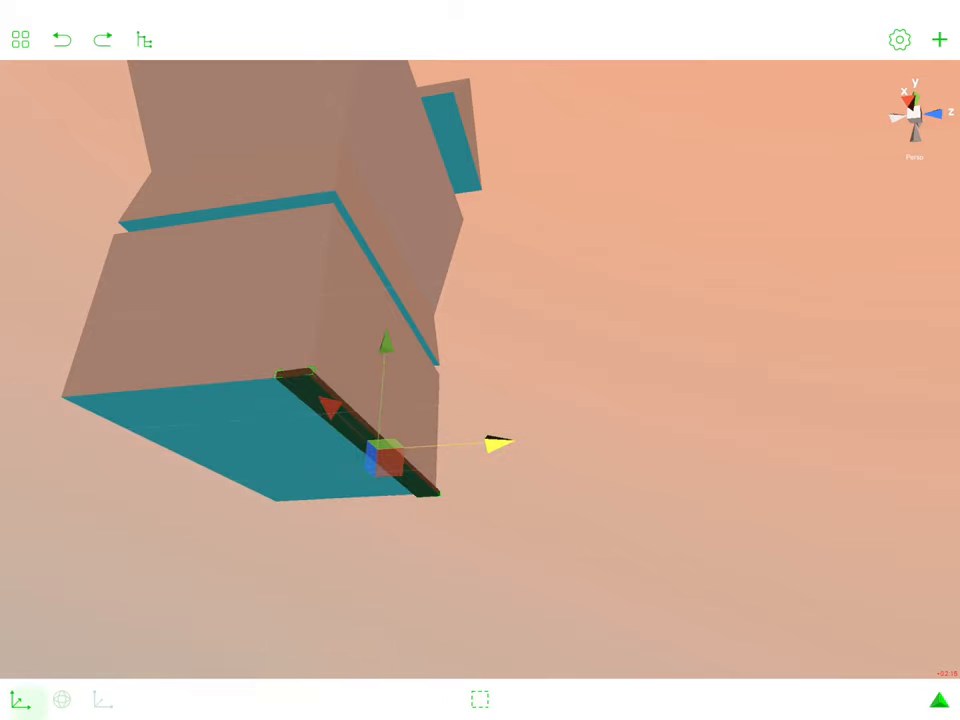
Step: Duplicate the board 8 times with a negative Z relative offset to form a spaced plank row
{"action": "left_click", "coordinate": [20, 700]}
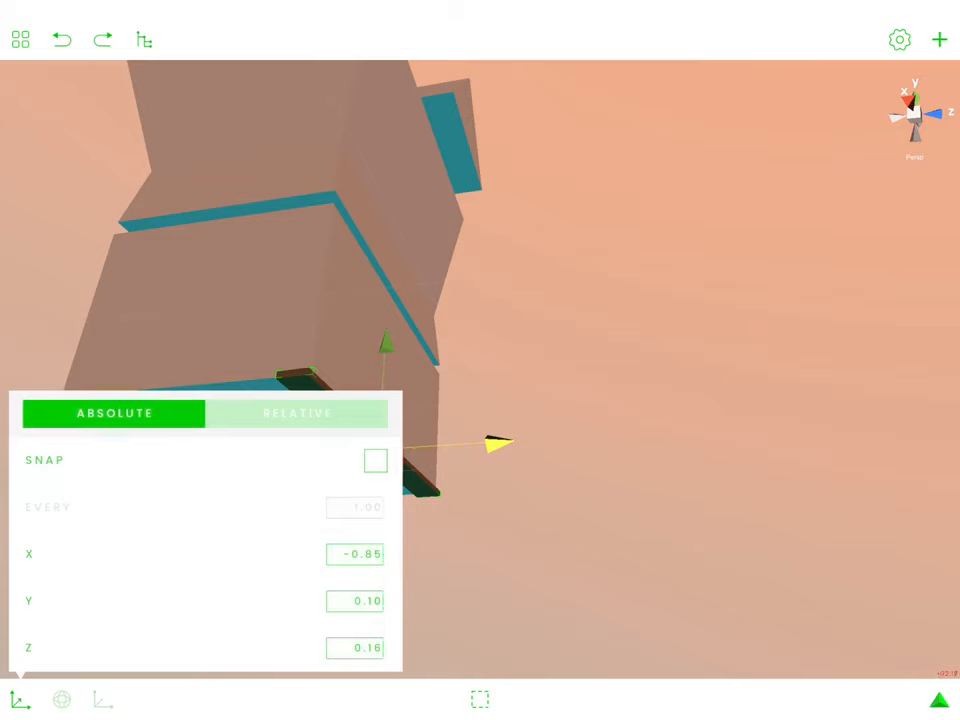
{"action": "left_click", "coordinate": [296, 412]}
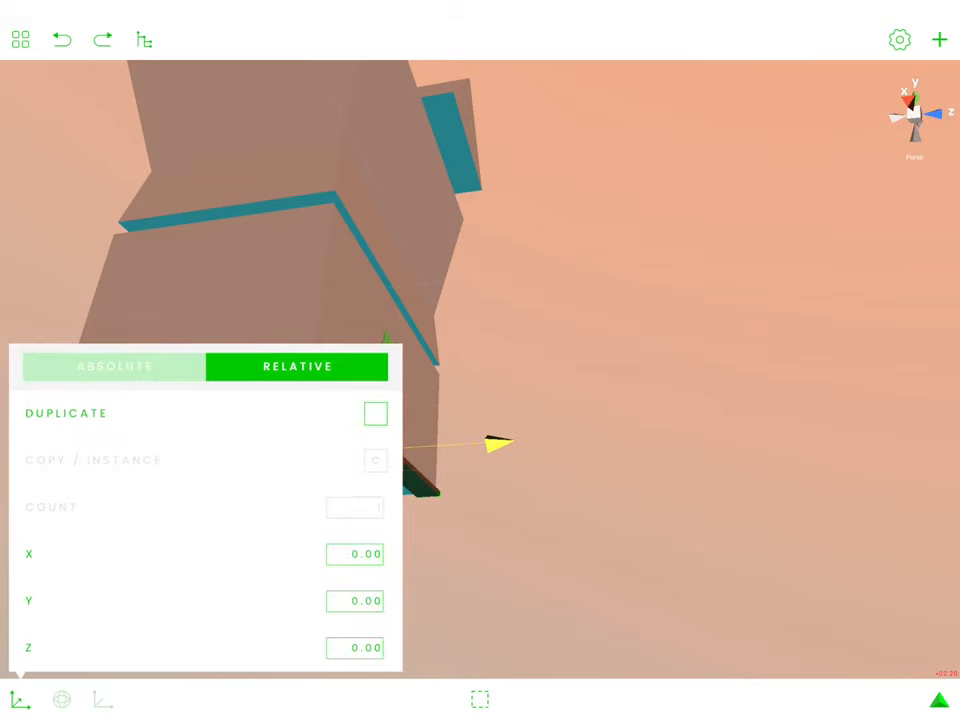
{"action": "left_click", "coordinate": [374, 412]}
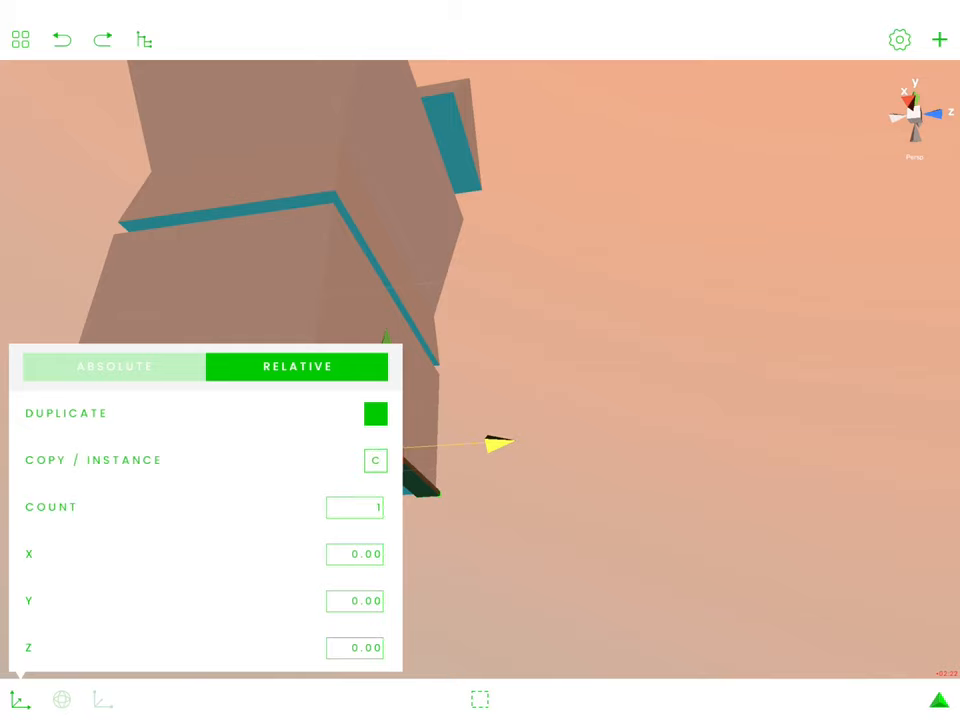
{"action": "left_click", "coordinate": [356, 508]}
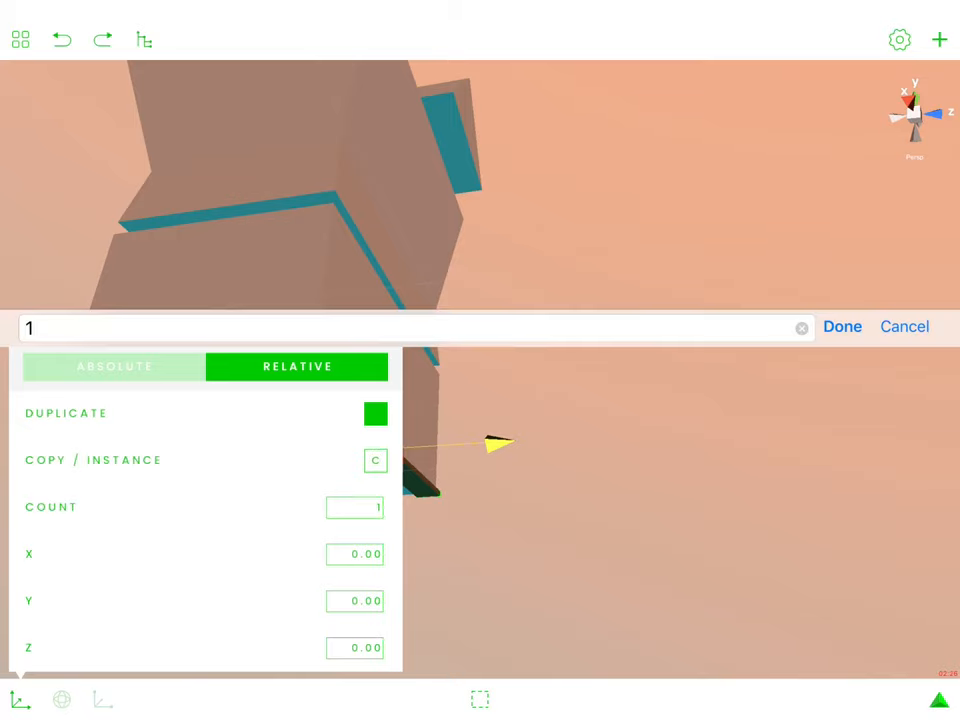
{"action": "type", "text": "8"}
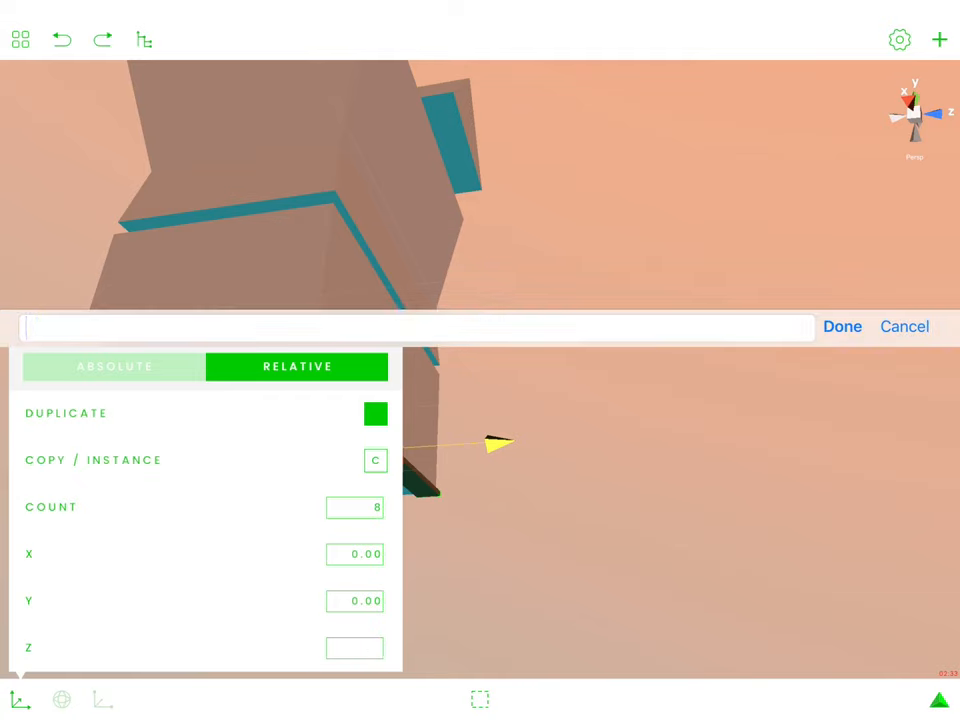
{"action": "type", "text": "-"}
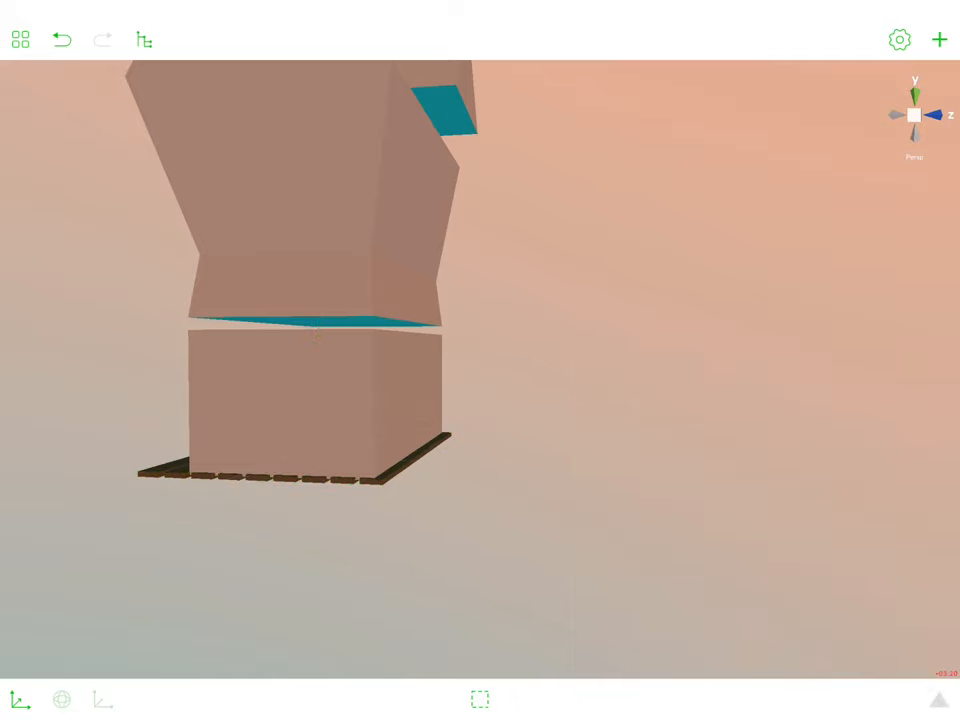
Step: Select the plank row, duplicate it via Operations and raise the copy as a second log row
{"action": "left_click", "coordinate": [144, 40]}
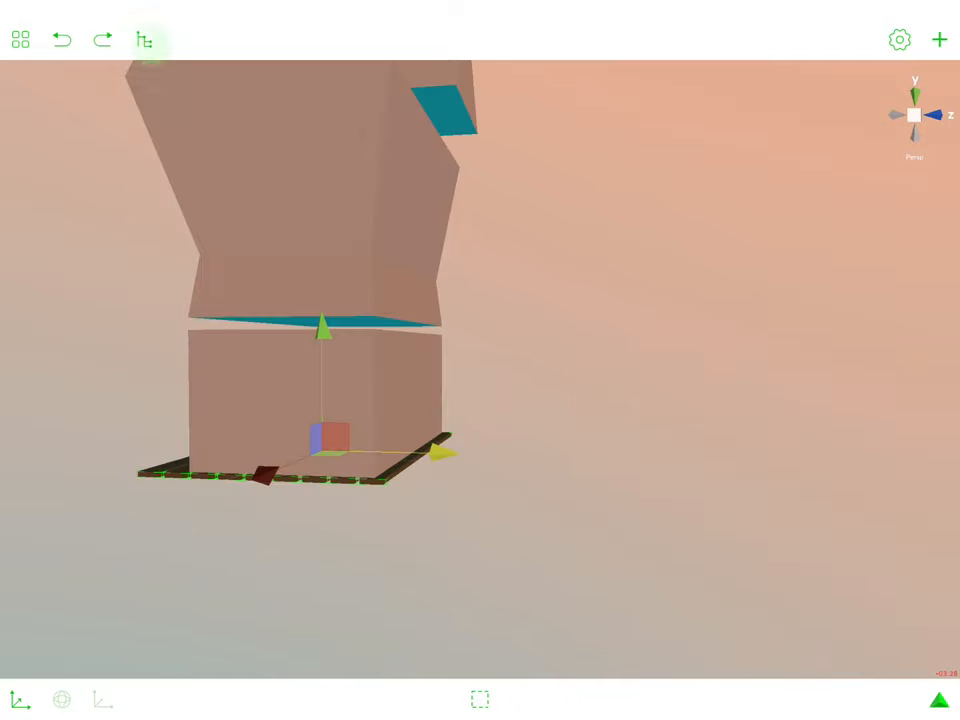
{"action": "left_click", "coordinate": [144, 40]}
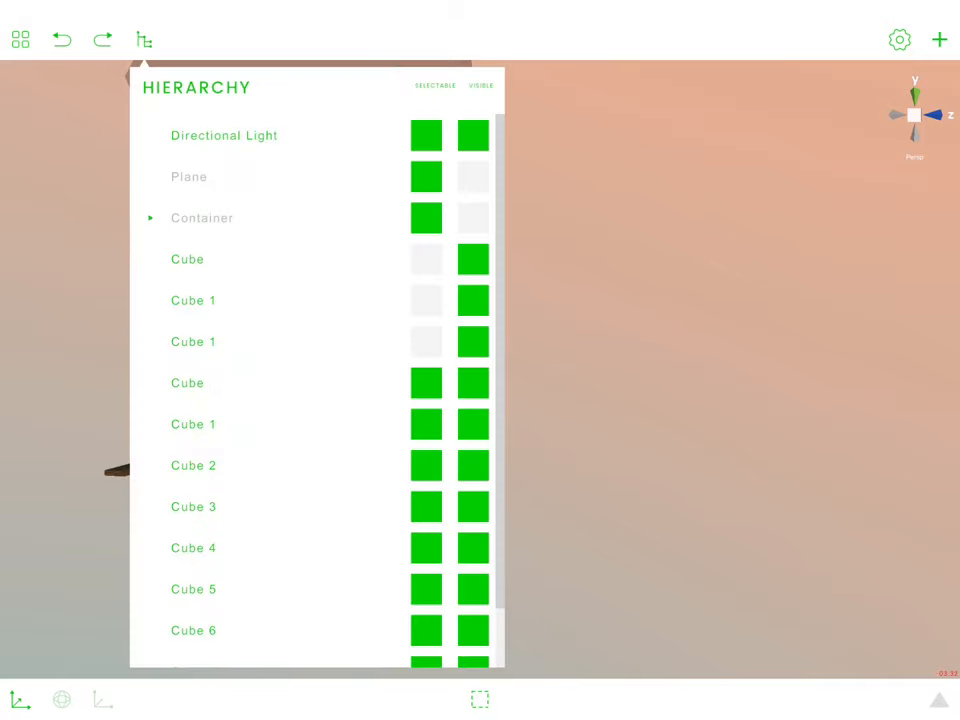
{"action": "left_click", "coordinate": [144, 40]}
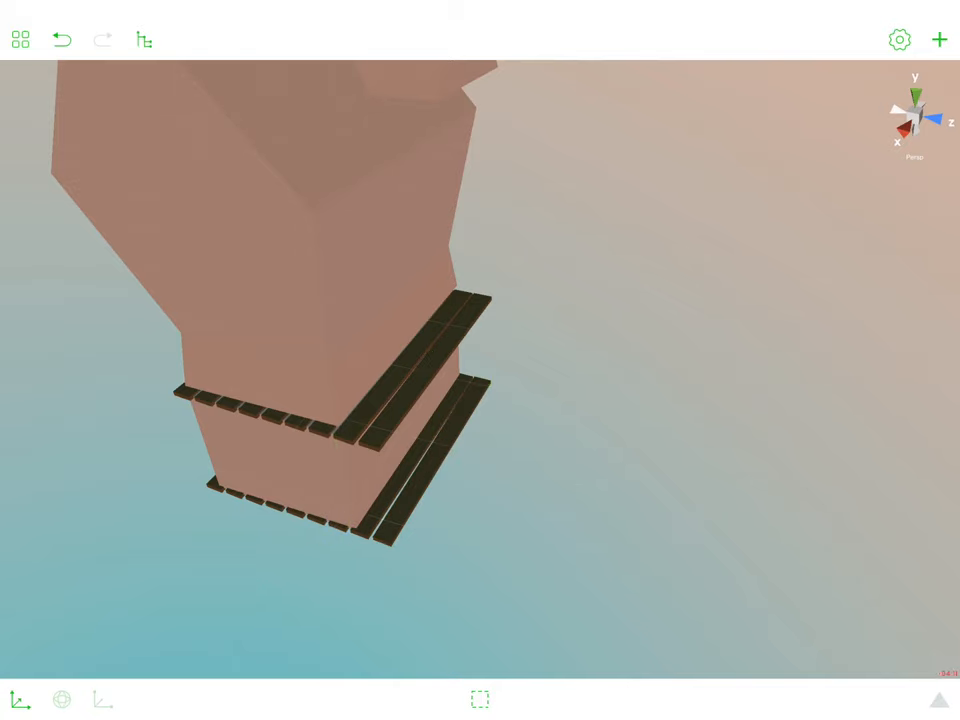
{"action": "left_click", "coordinate": [480, 700]}
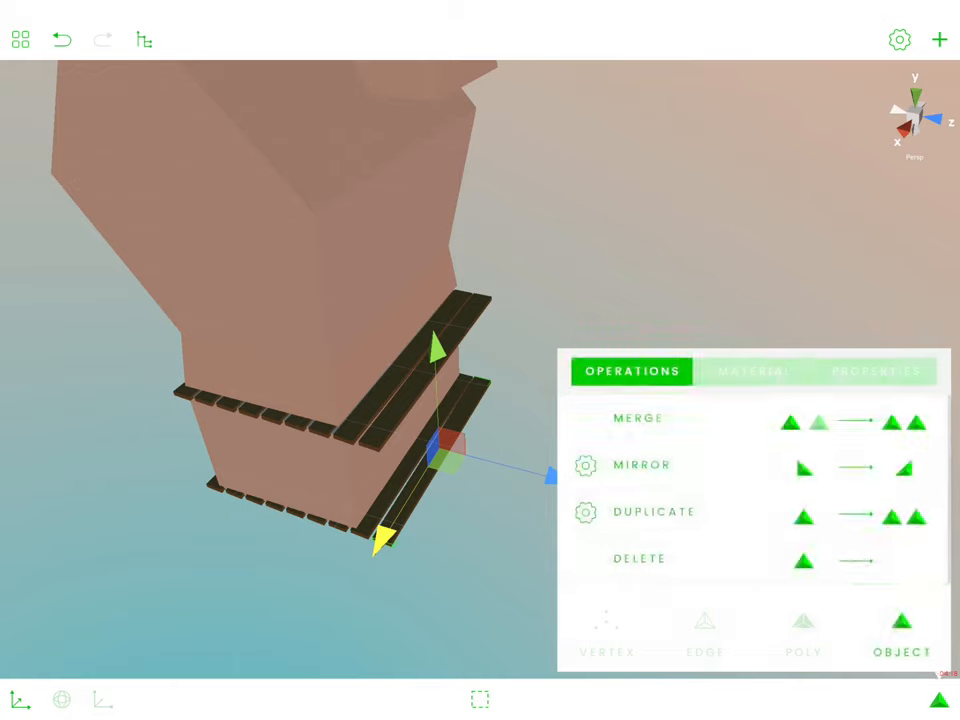
{"action": "left_click", "coordinate": [144, 40]}
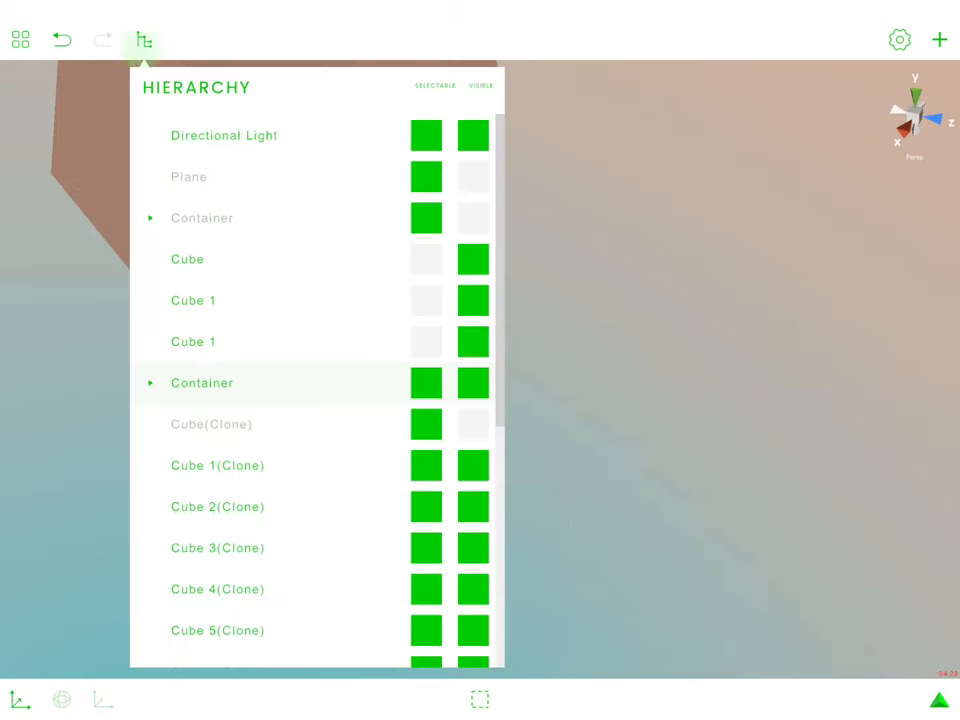
{"action": "left_click", "coordinate": [144, 40]}
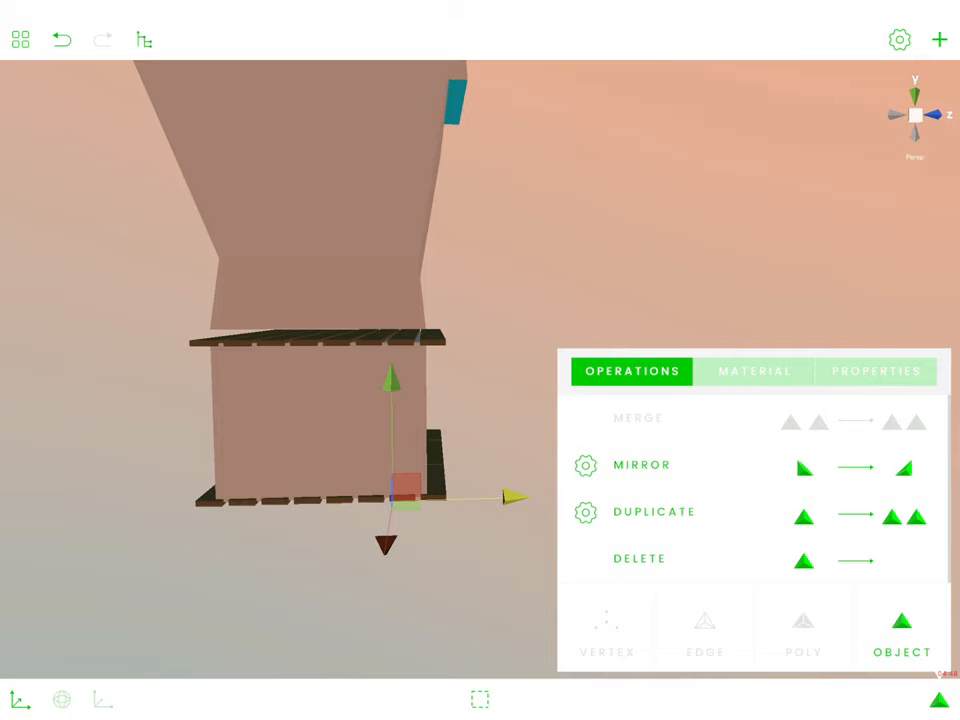
{"action": "left_click", "coordinate": [144, 40]}
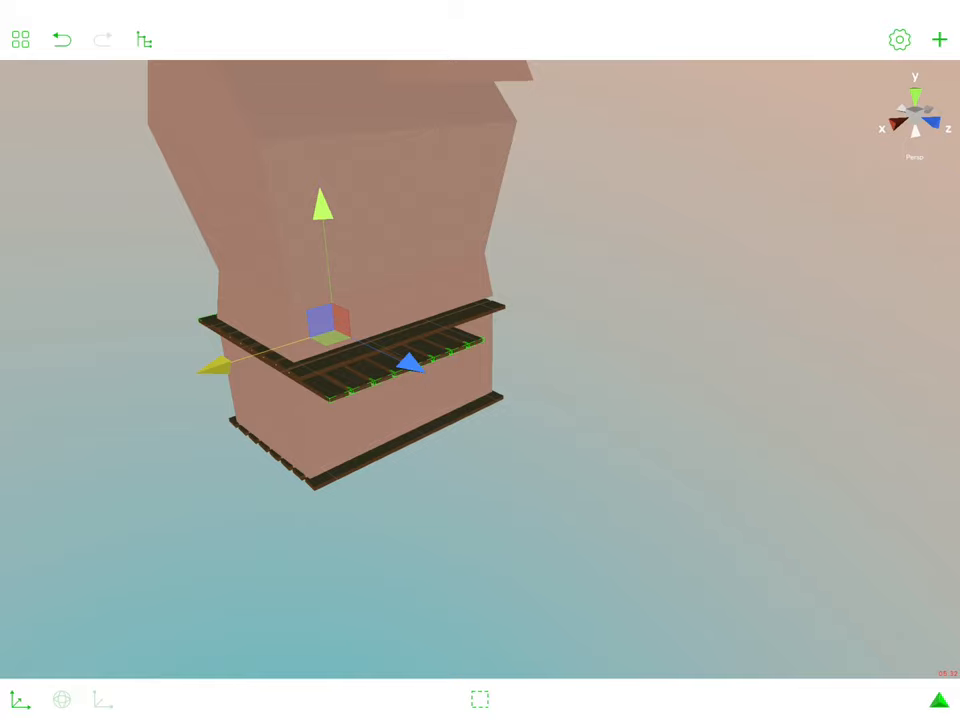
Step: Duplicate the upper logs and rotate/move the copy along the side wall around the corner
{"action": "left_click", "coordinate": [144, 40]}
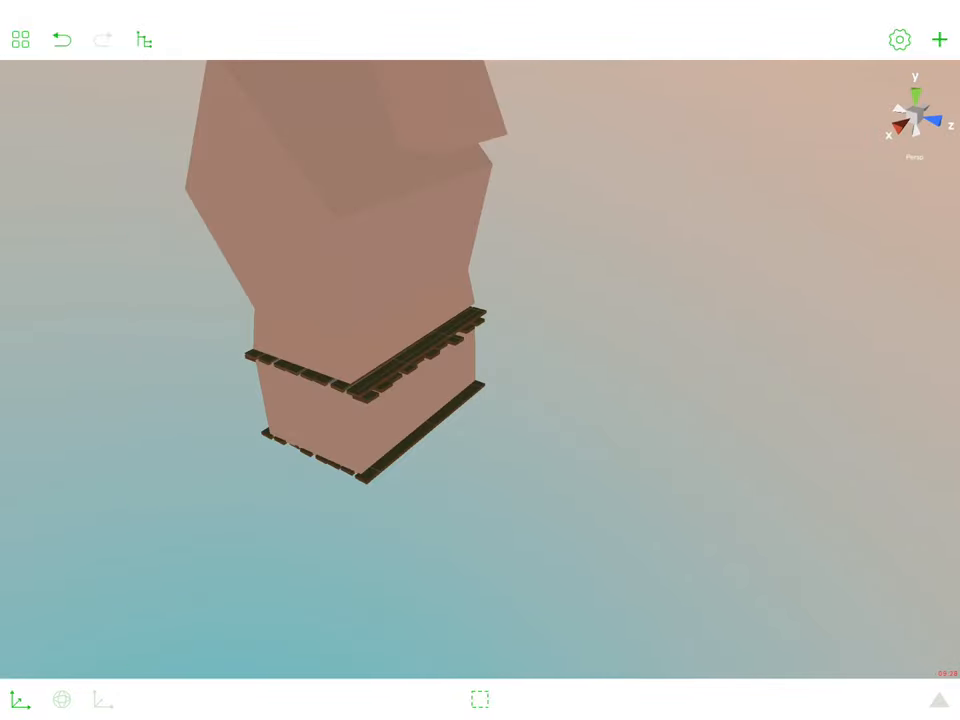
Step: Hide the Plane, set 30° rotation snapping and stack duplicated log rows up the front wall
{"action": "left_click", "coordinate": [144, 40]}
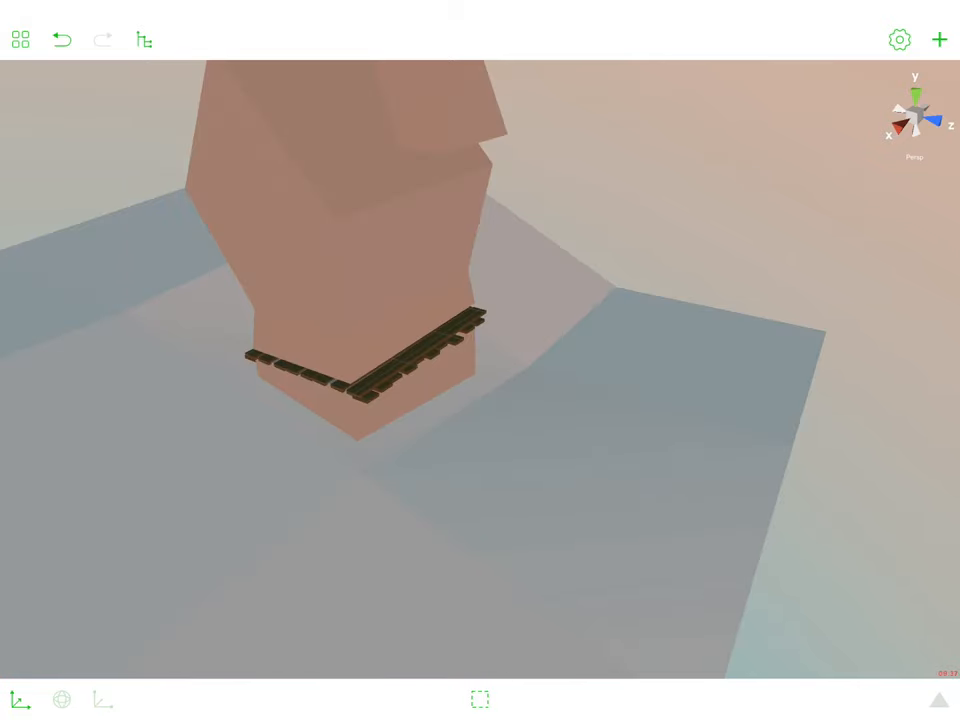
{"action": "left_click", "coordinate": [144, 40]}
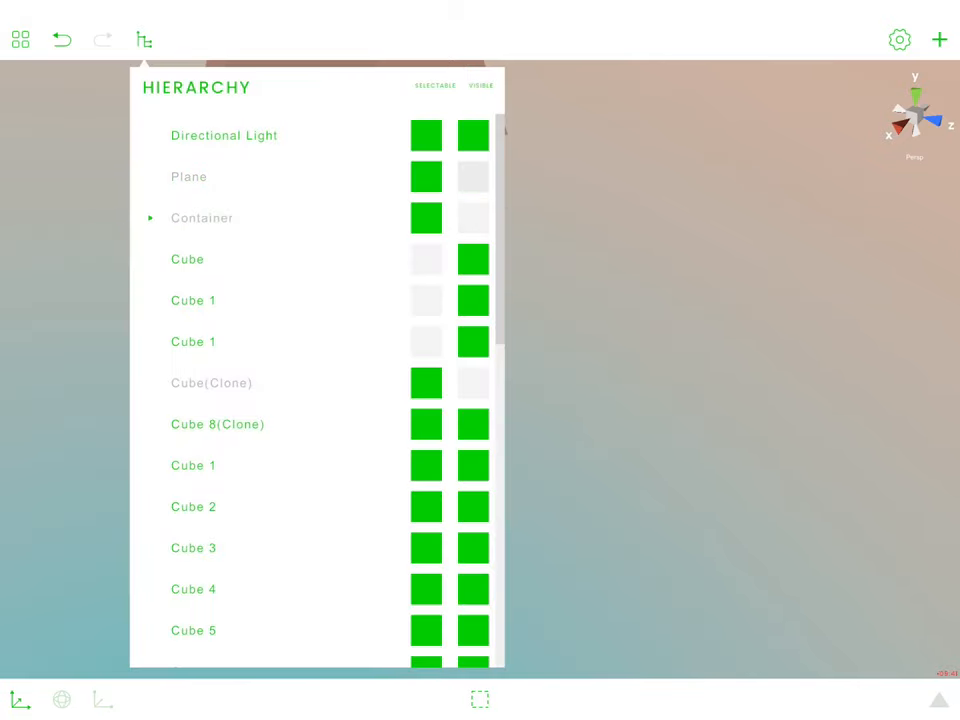
{"action": "left_click", "coordinate": [144, 40]}
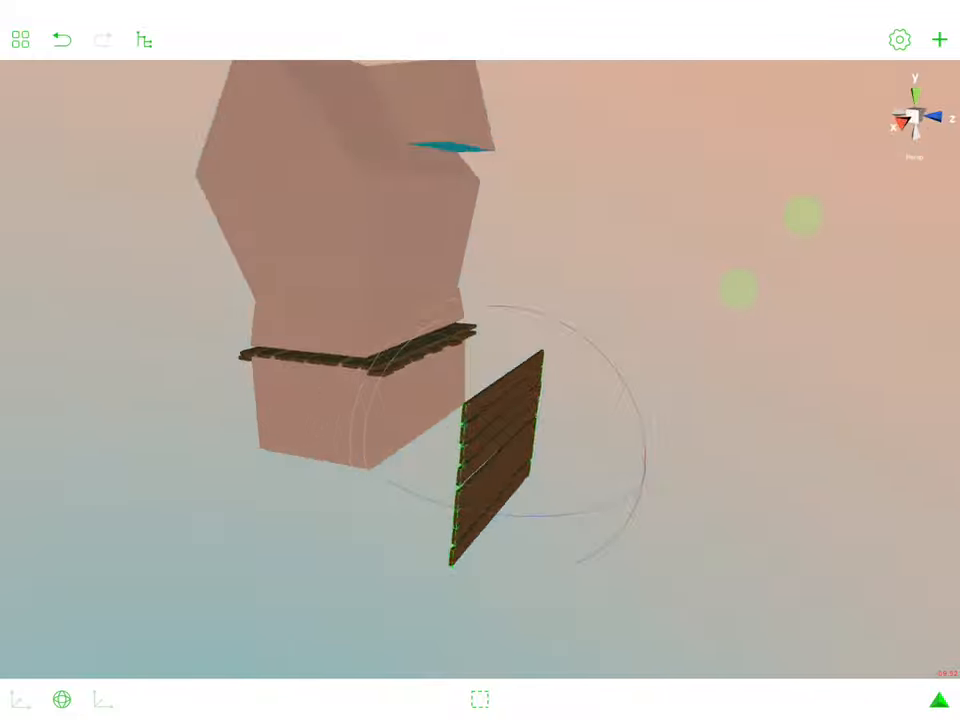
{"action": "left_click", "coordinate": [62, 700]}
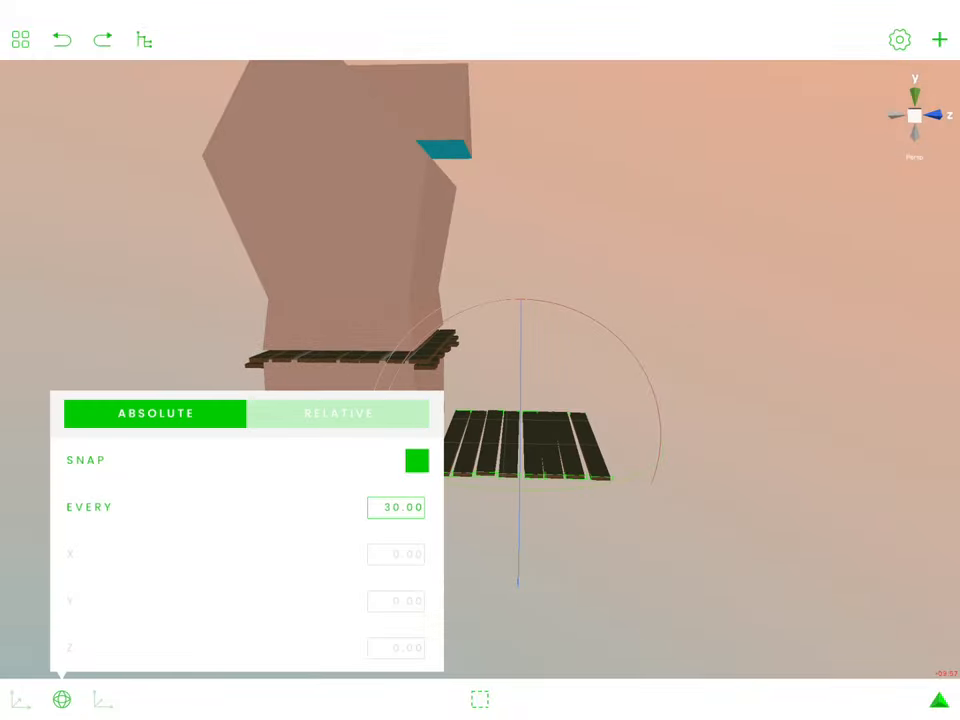
{"action": "left_click", "coordinate": [62, 698]}
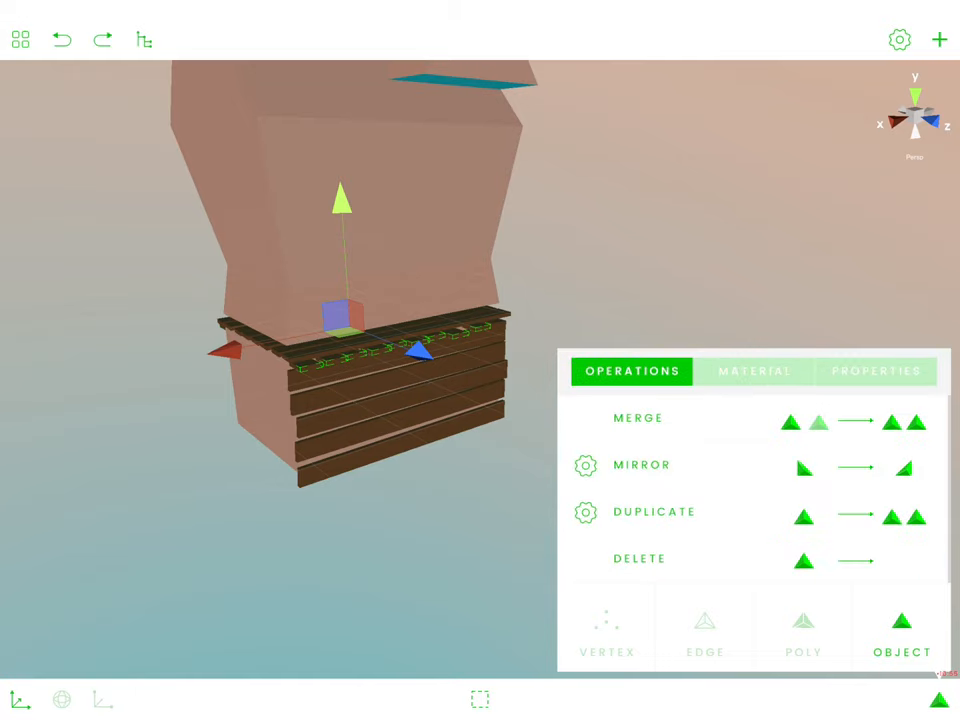
Step: Duplicate the stacked log rows and rotate/move the copies onto the side wall, closing the box
{"action": "left_click", "coordinate": [654, 512]}
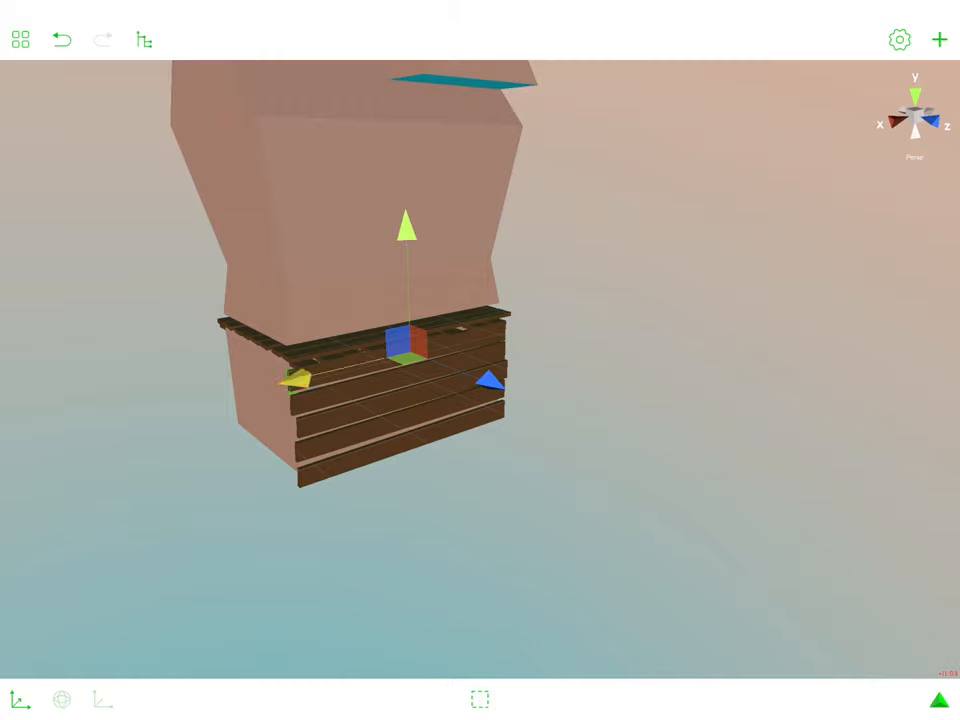
{"action": "left_click", "coordinate": [144, 40]}
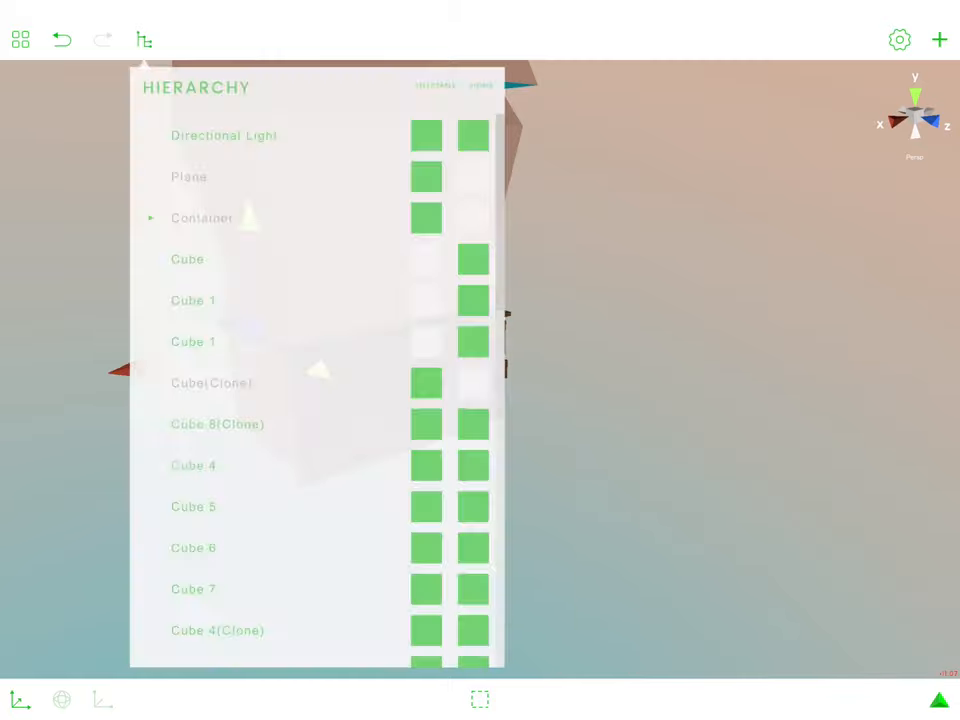
{"action": "left_click", "coordinate": [144, 40]}
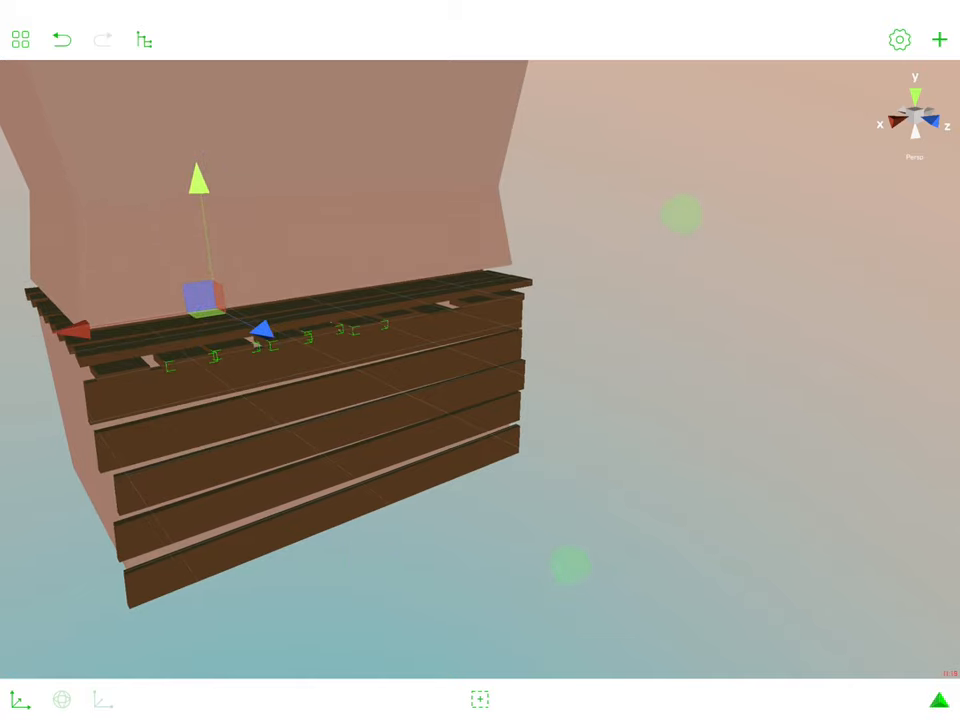
{"action": "left_click", "coordinate": [480, 698]}
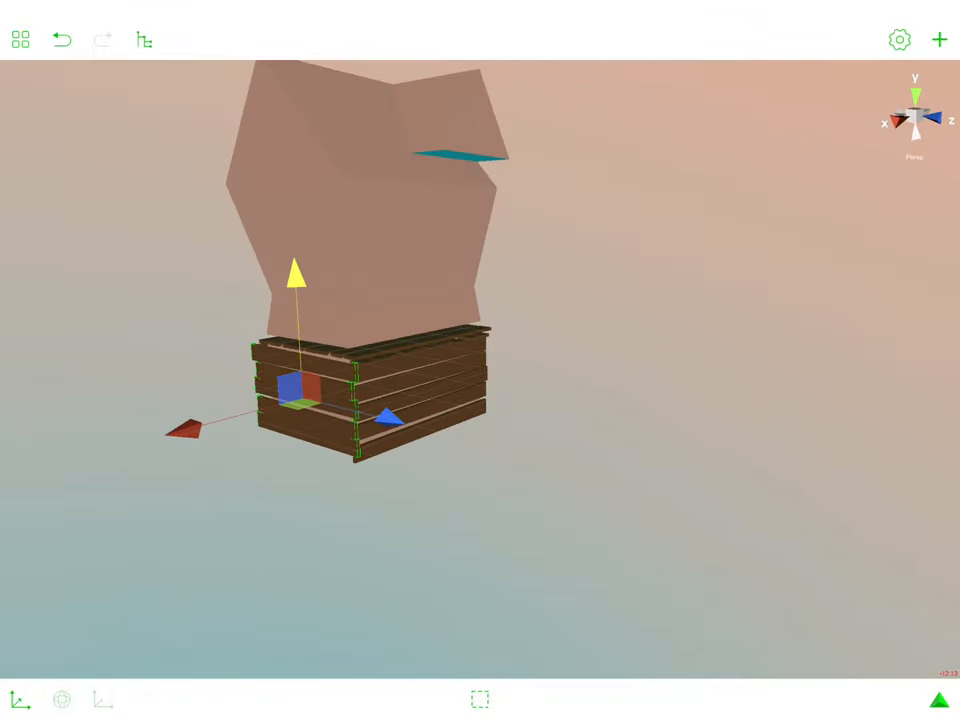
Step: Re-enable Plane visibility in the Hierarchy and bring up the Scene settings
{"action": "left_click", "coordinate": [144, 40]}
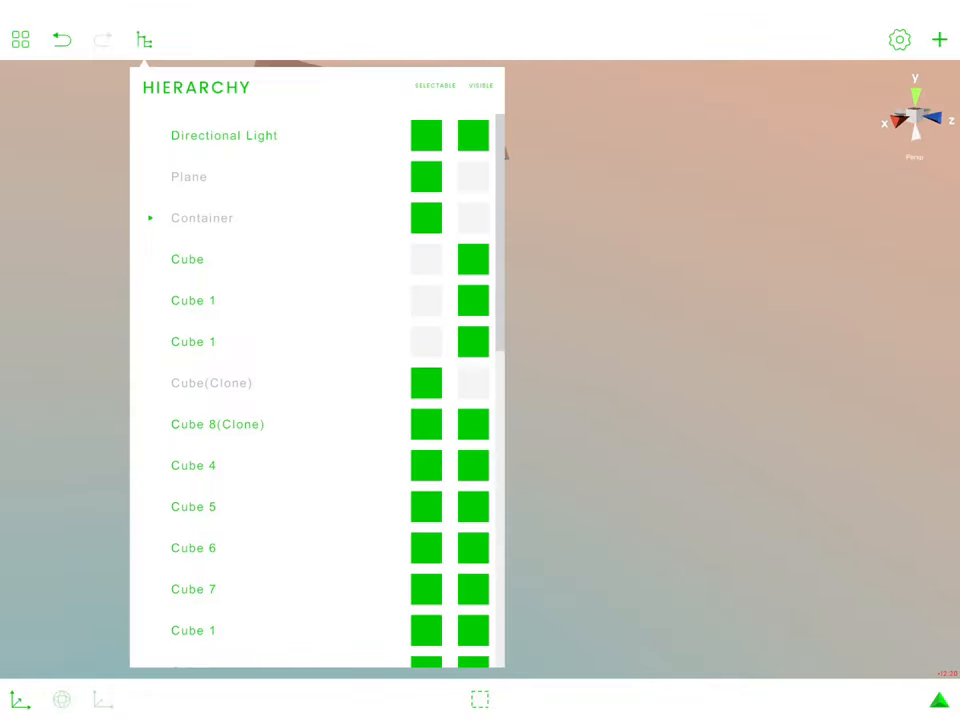
{"action": "scroll", "scroll_direction": "down", "scroll_amount": 3}
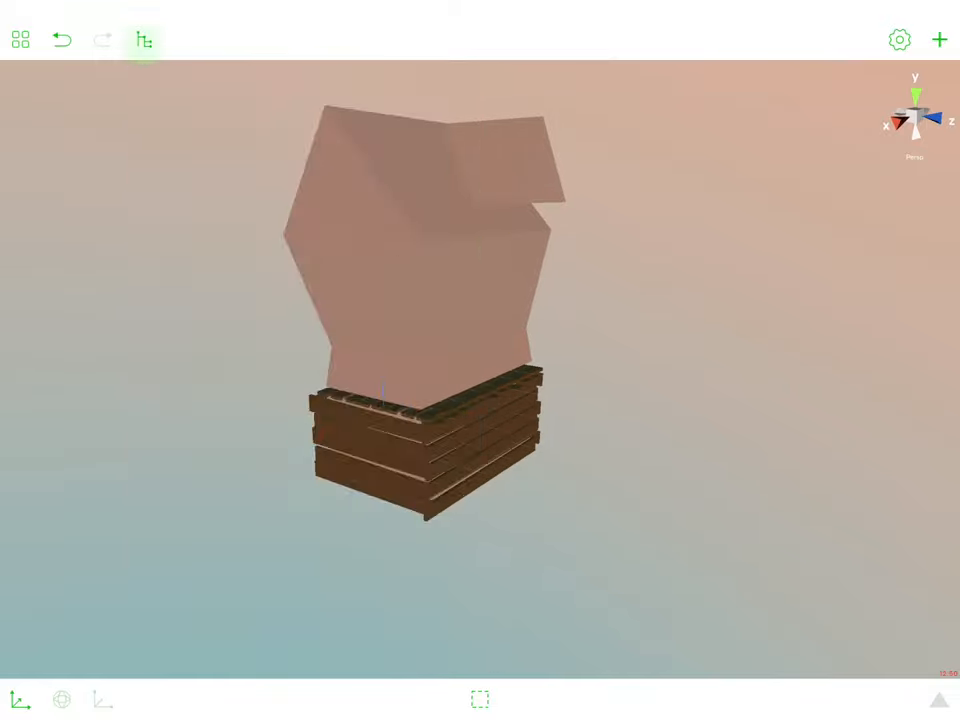
{"action": "left_click", "coordinate": [898, 40]}
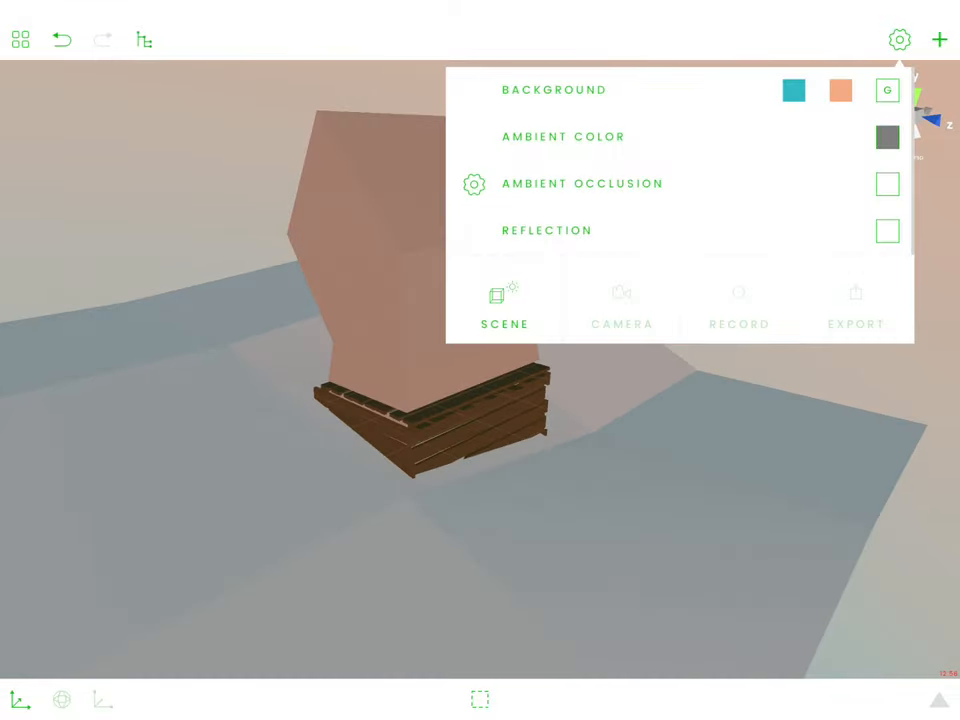
Step: Show the trees again and recolour the new green cube wood brown in Material > Color
{"action": "left_click", "coordinate": [144, 40]}
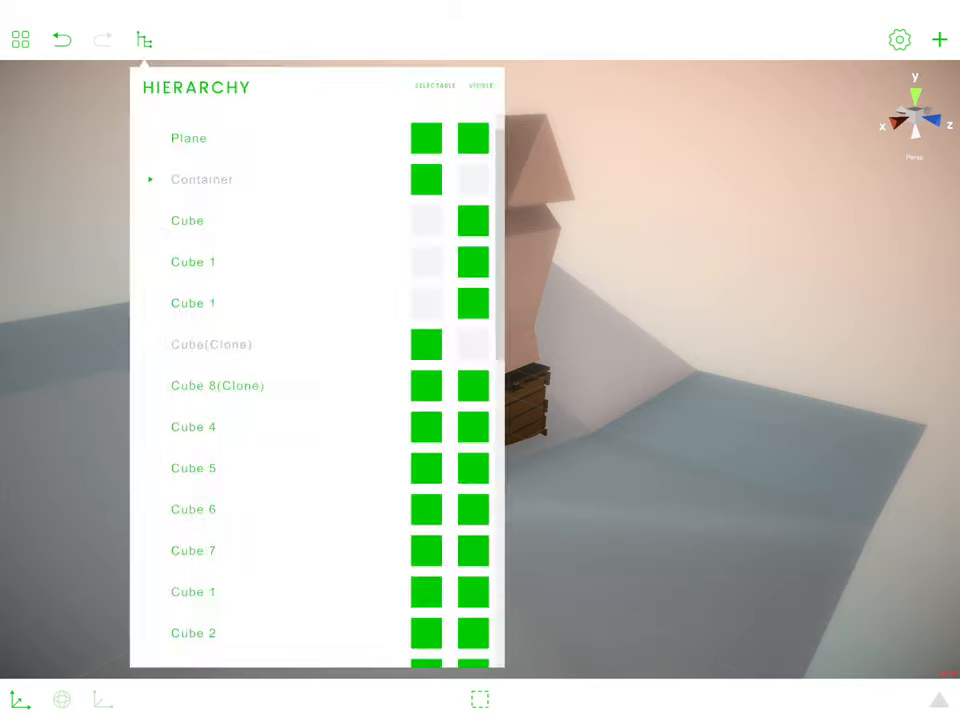
{"action": "left_click", "coordinate": [144, 40]}
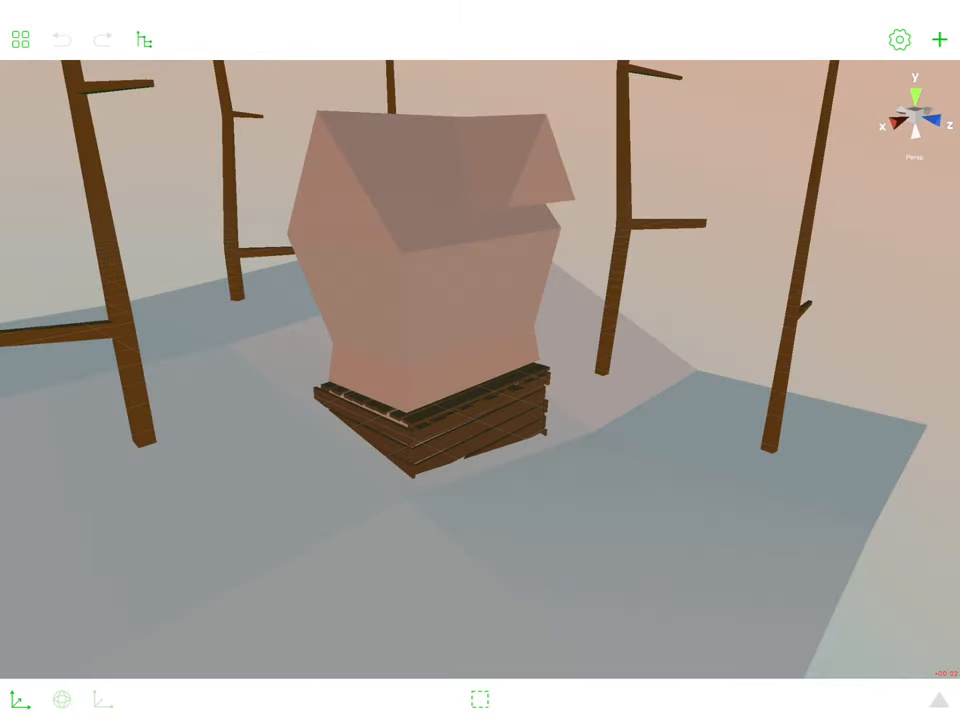
{"action": "left_click", "coordinate": [938, 40]}
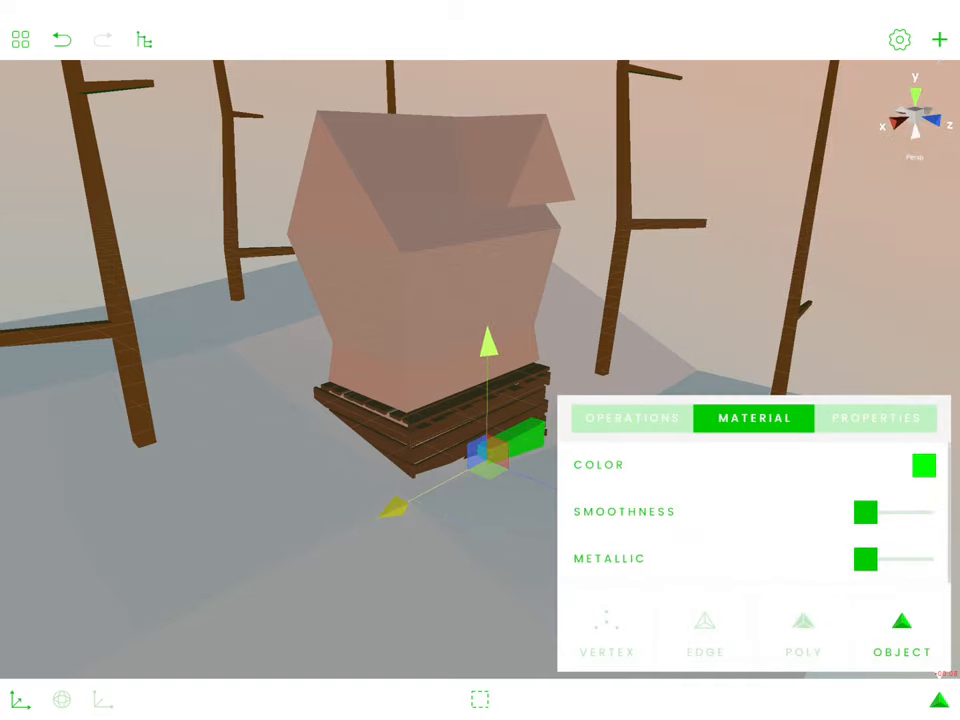
{"action": "left_click", "coordinate": [920, 464]}
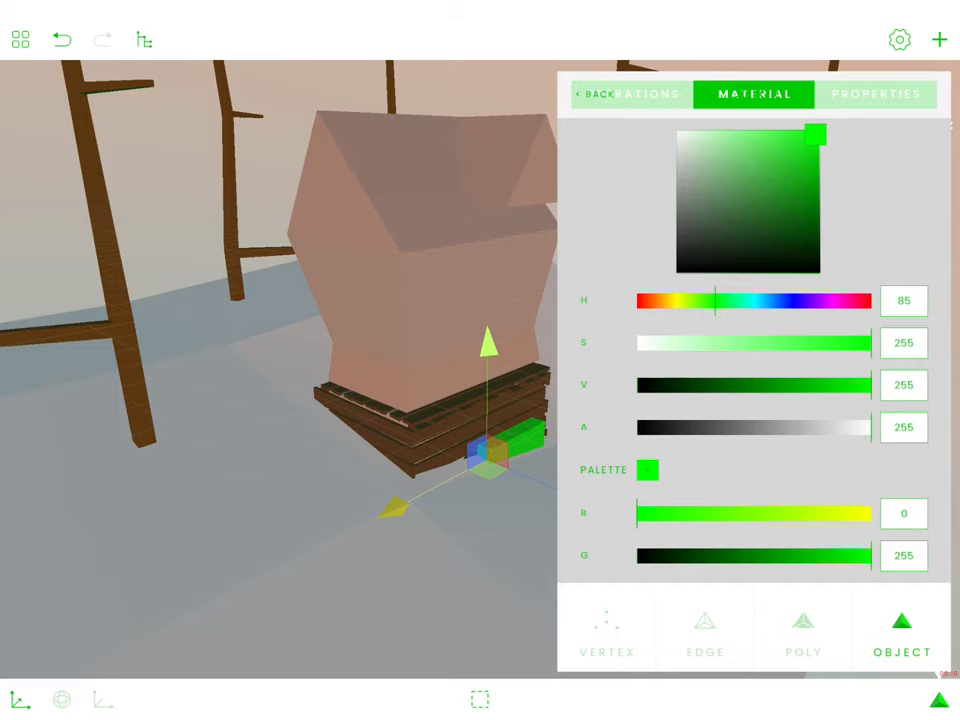
{"action": "left_click", "coordinate": [810, 230]}
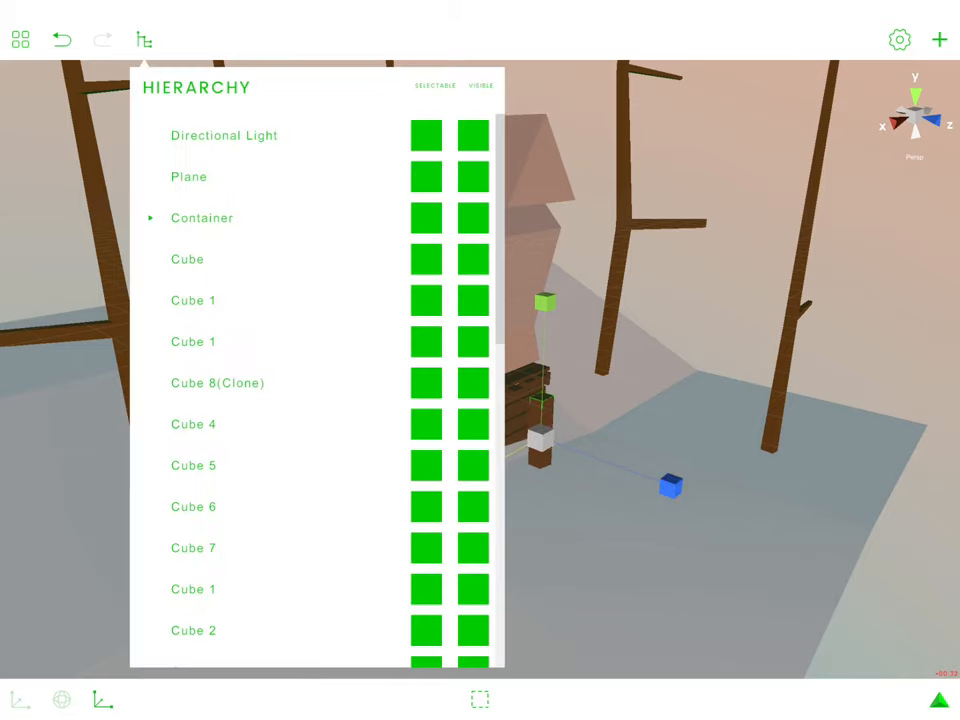
Step: Hide the ground Plane in the Hierarchy, leaving only the plank box and upright board visible
{"action": "left_click", "coordinate": [144, 40]}
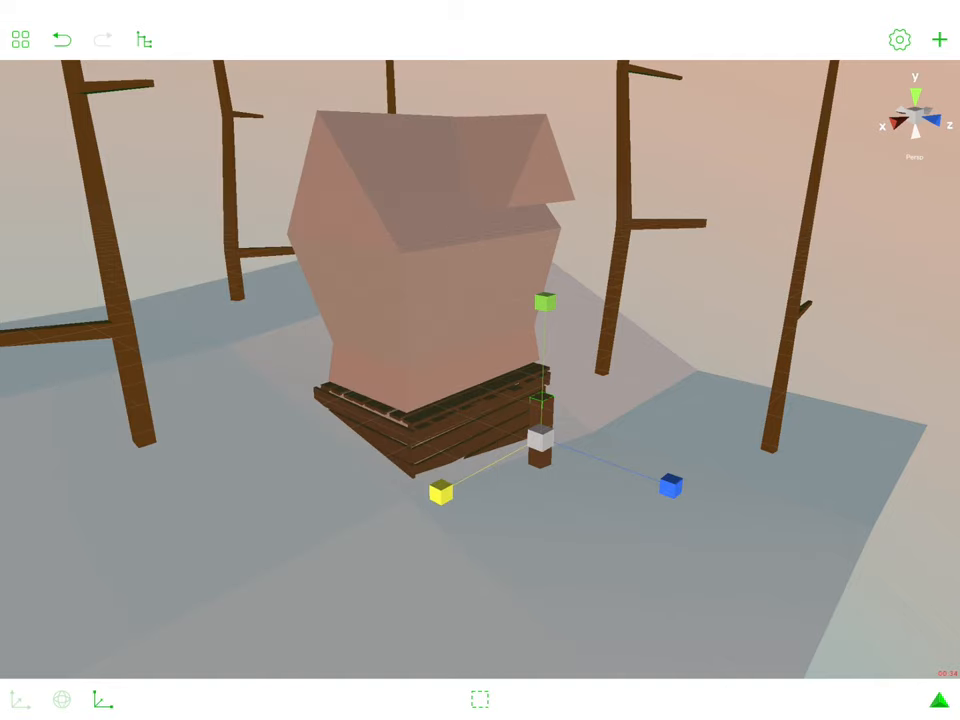
{"action": "left_click", "coordinate": [144, 40]}
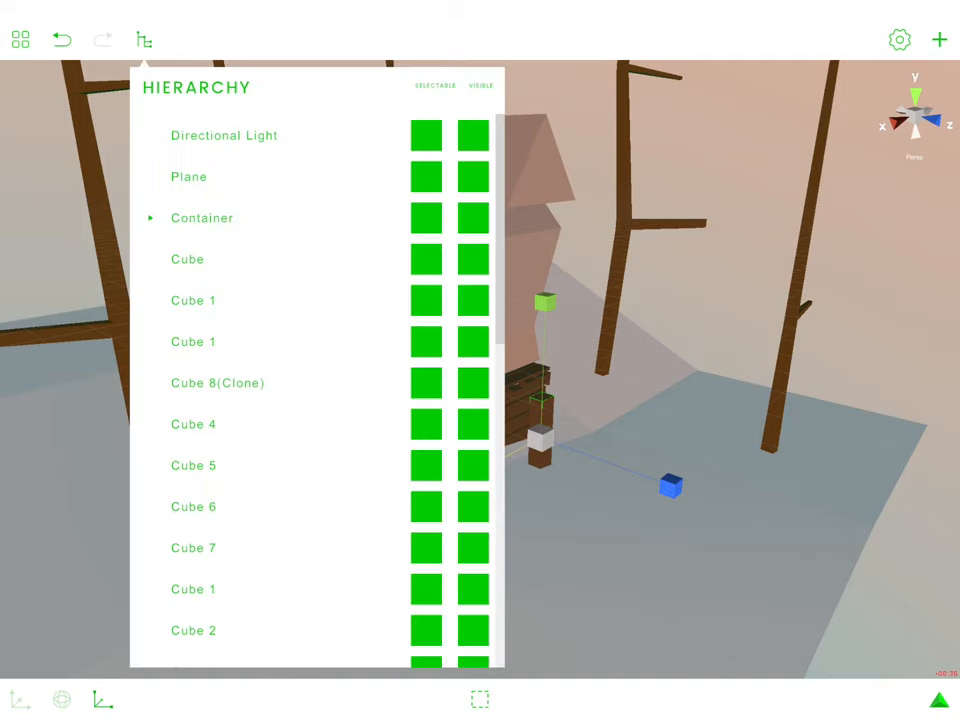
{"action": "left_click", "coordinate": [472, 176]}
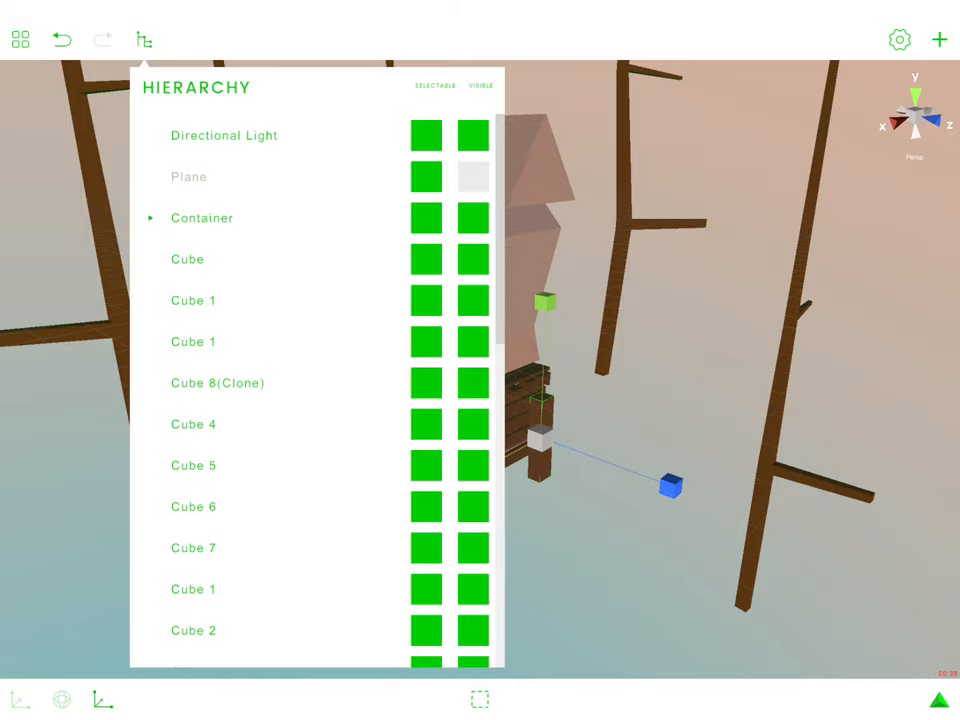
{"action": "left_click", "coordinate": [472, 216]}
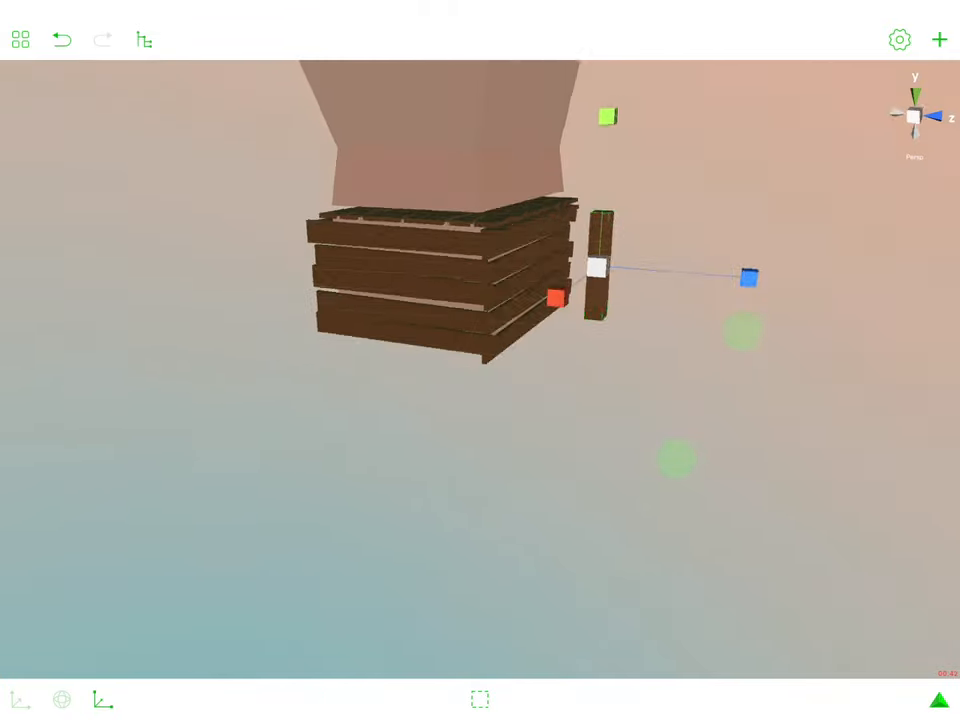
{"action": "left_click", "coordinate": [480, 698]}
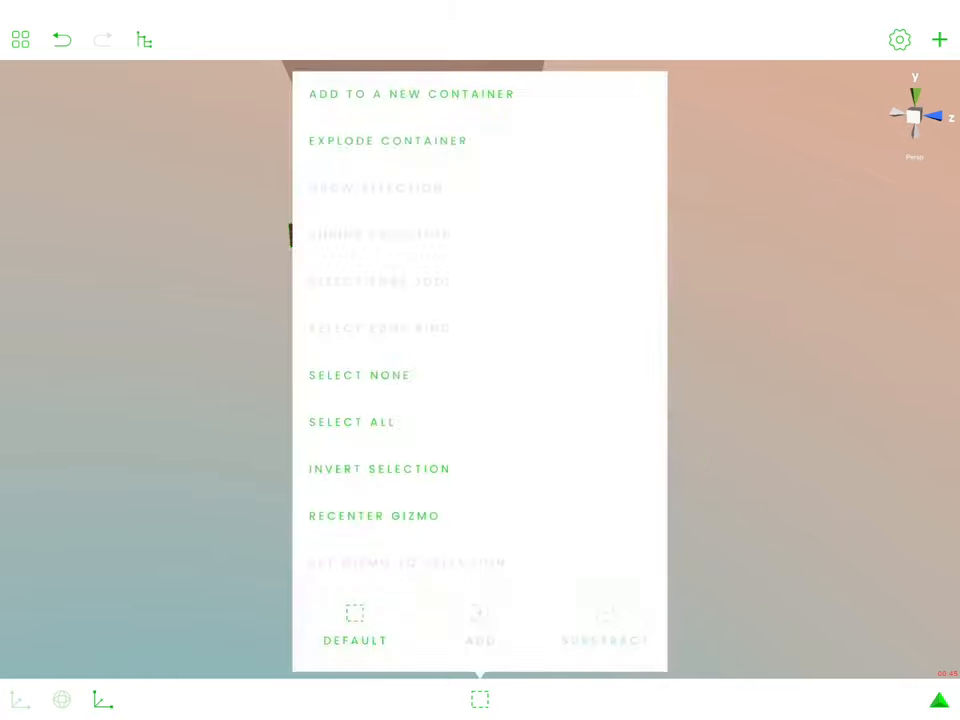
{"action": "left_click", "coordinate": [144, 40]}
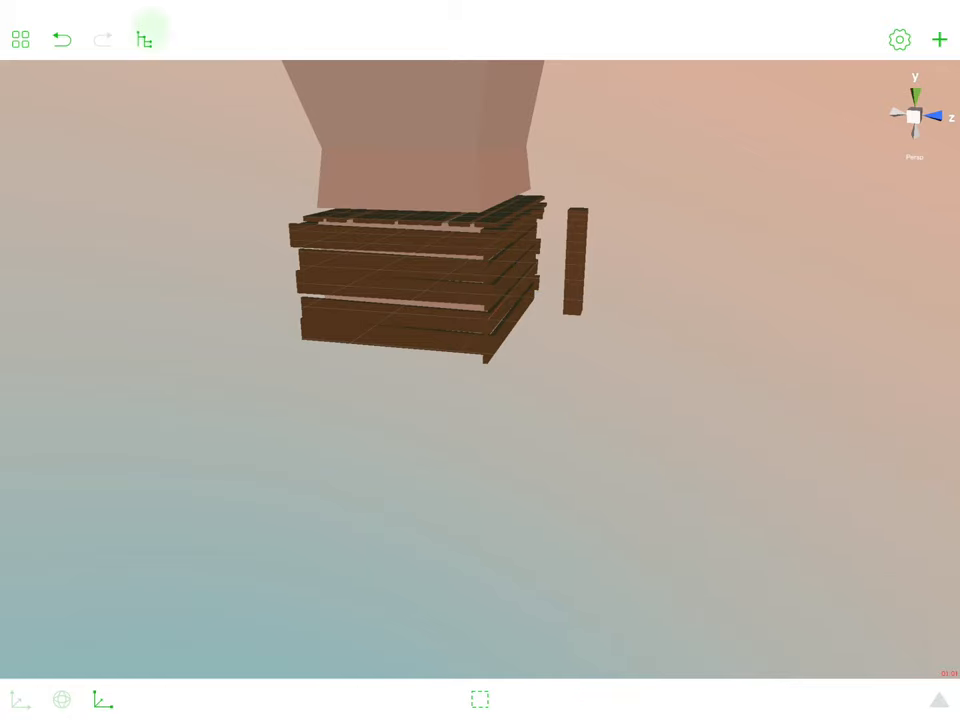
Step: Toggle the Hierarchy panel while stacking the deck boards into a small ladder beside the post
{"action": "left_click", "coordinate": [144, 40]}
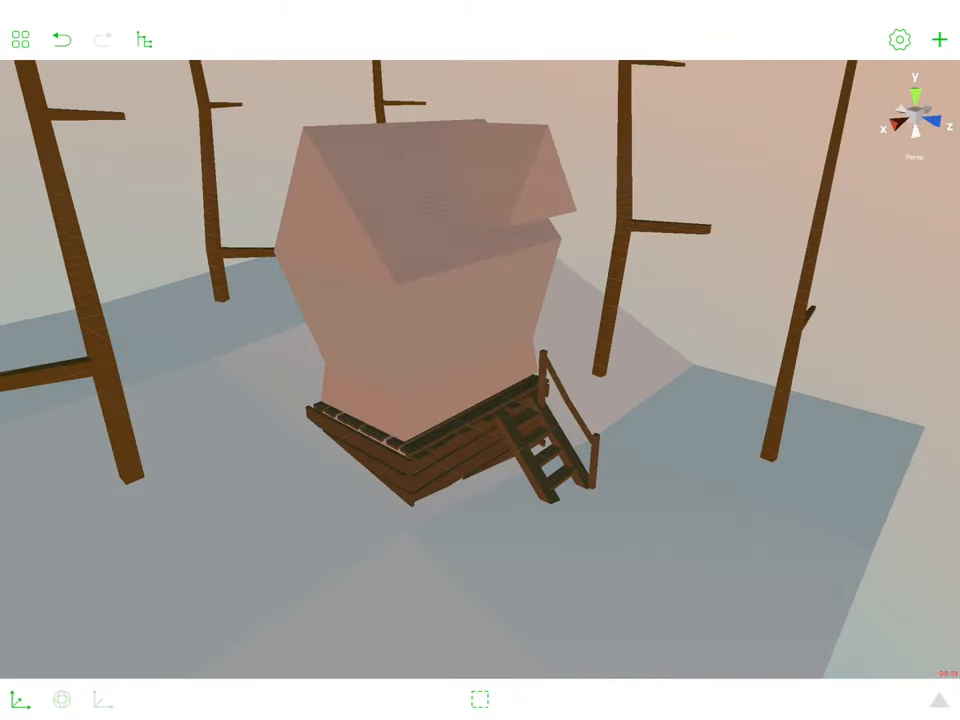
Step: Hide the ground and trees, then add a Cylinder with 6 axis divisions for a log
{"action": "left_click", "coordinate": [144, 40]}
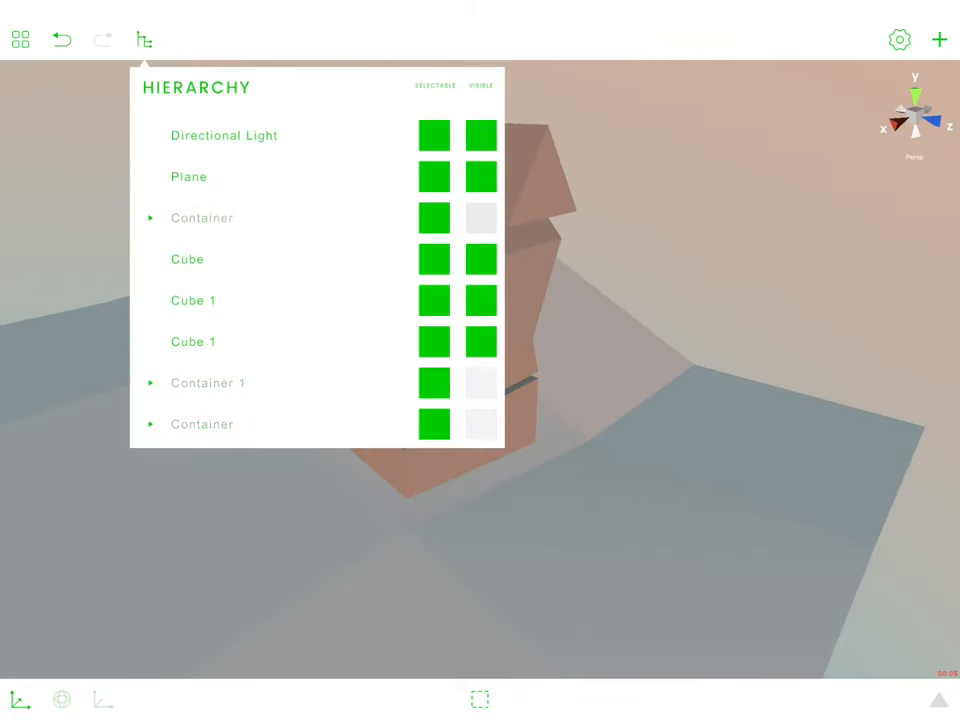
{"action": "left_click", "coordinate": [938, 40]}
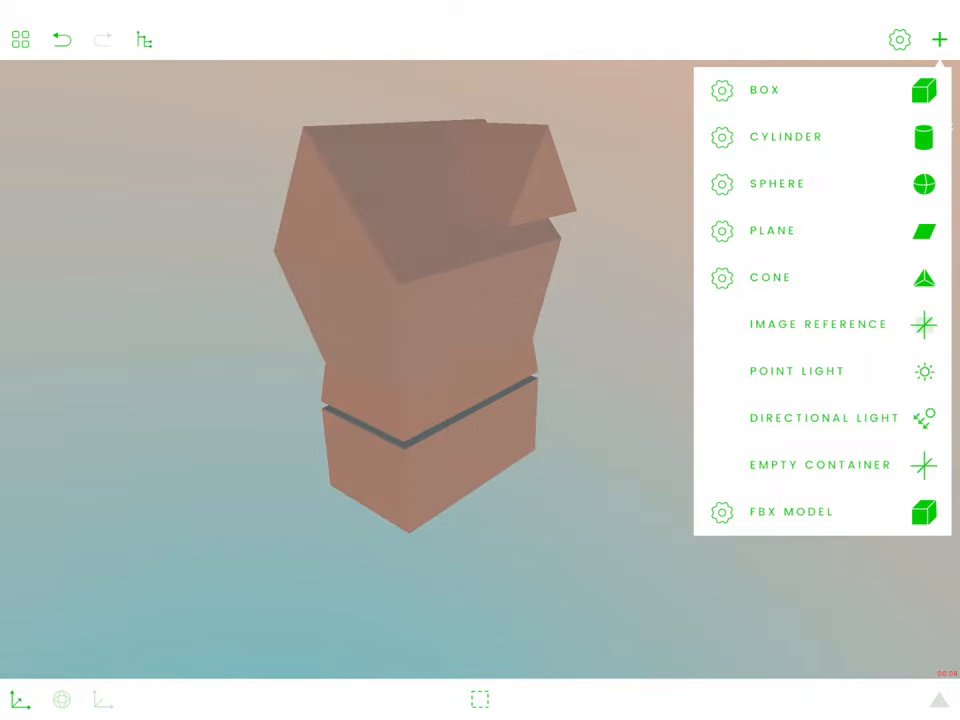
{"action": "left_click", "coordinate": [786, 136]}
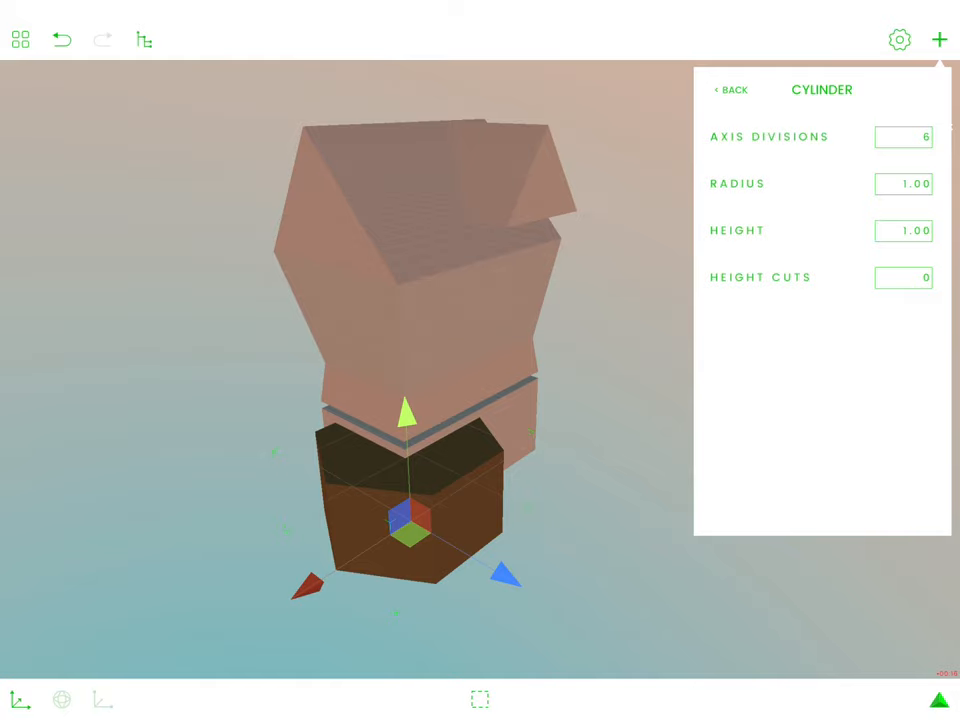
{"action": "left_click", "coordinate": [900, 136]}
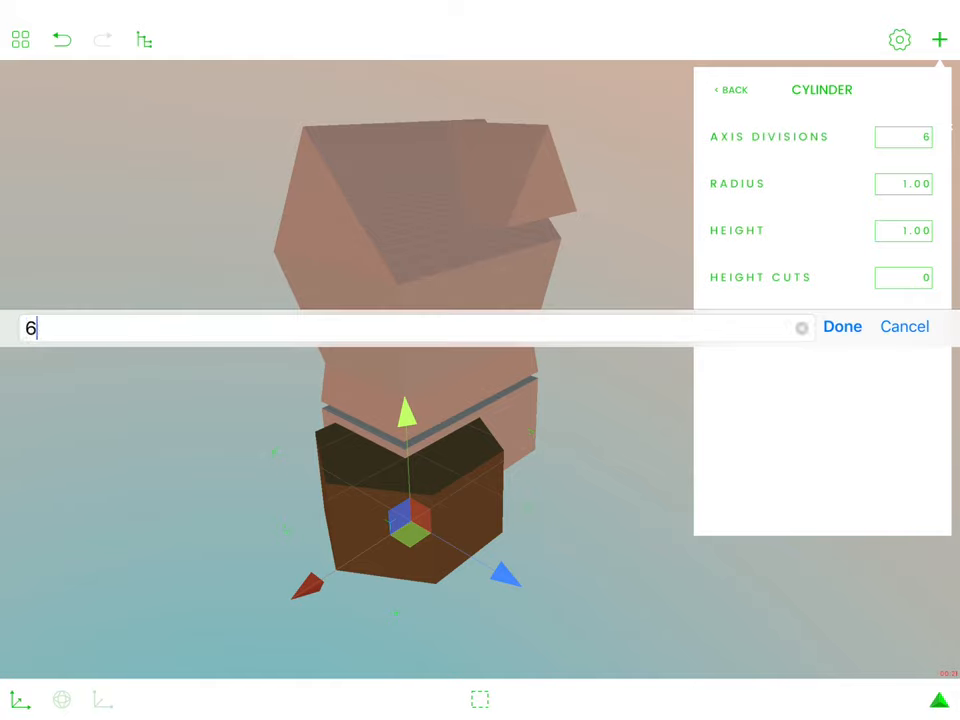
{"action": "left_click", "coordinate": [842, 326]}
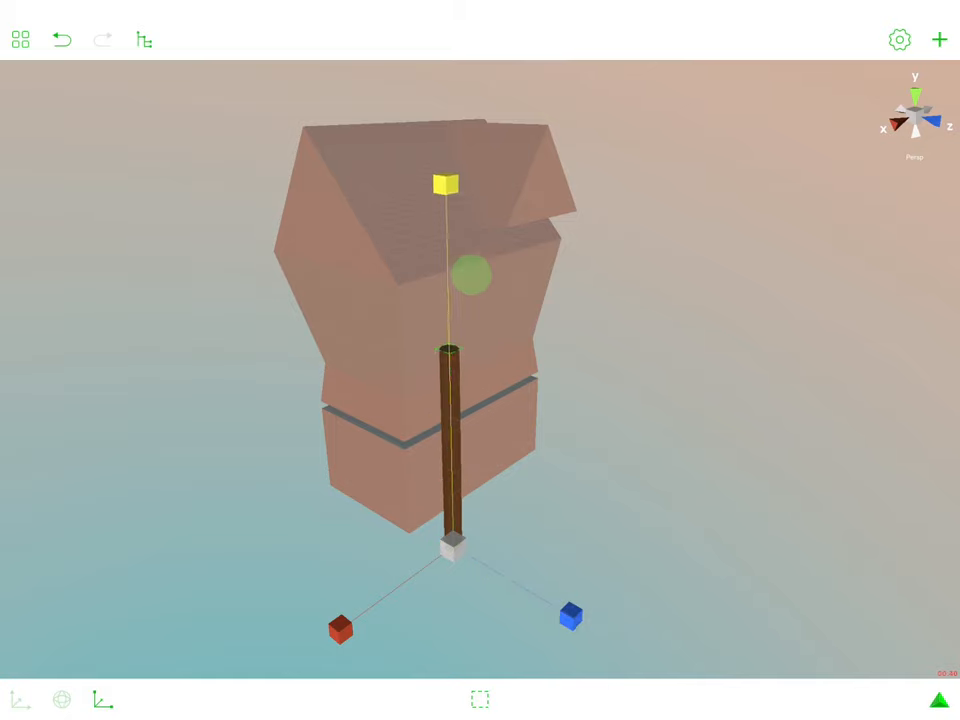
{"action": "left_click_drag", "start_coordinate": [446, 184], "coordinate": [448, 338]}
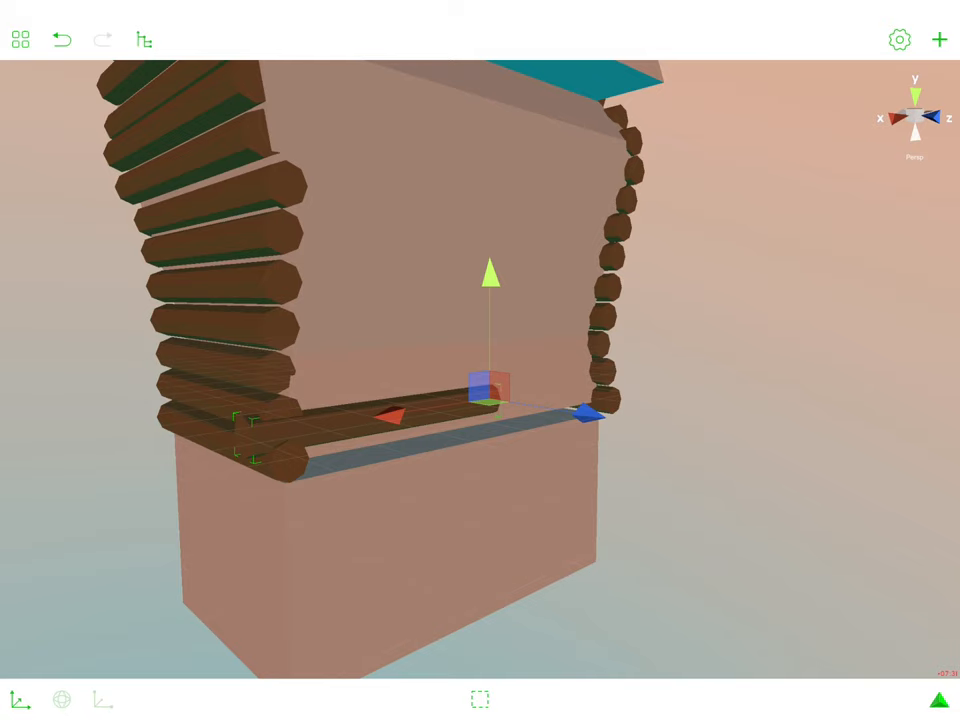
Step: Continue stacking logs up the walls around a door gap and add a flat green Box slab nearby
{"action": "left_click", "coordinate": [20, 698]}
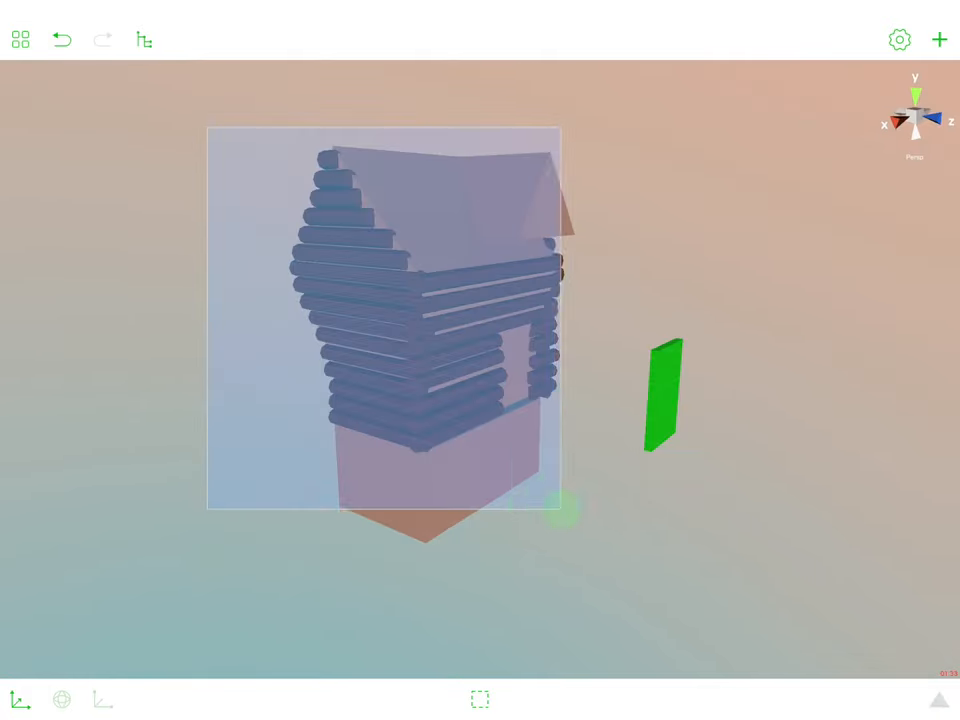
Step: Hide the log walls and stairs containers and select the door slab to set into the front opening
{"action": "left_click", "coordinate": [144, 40]}
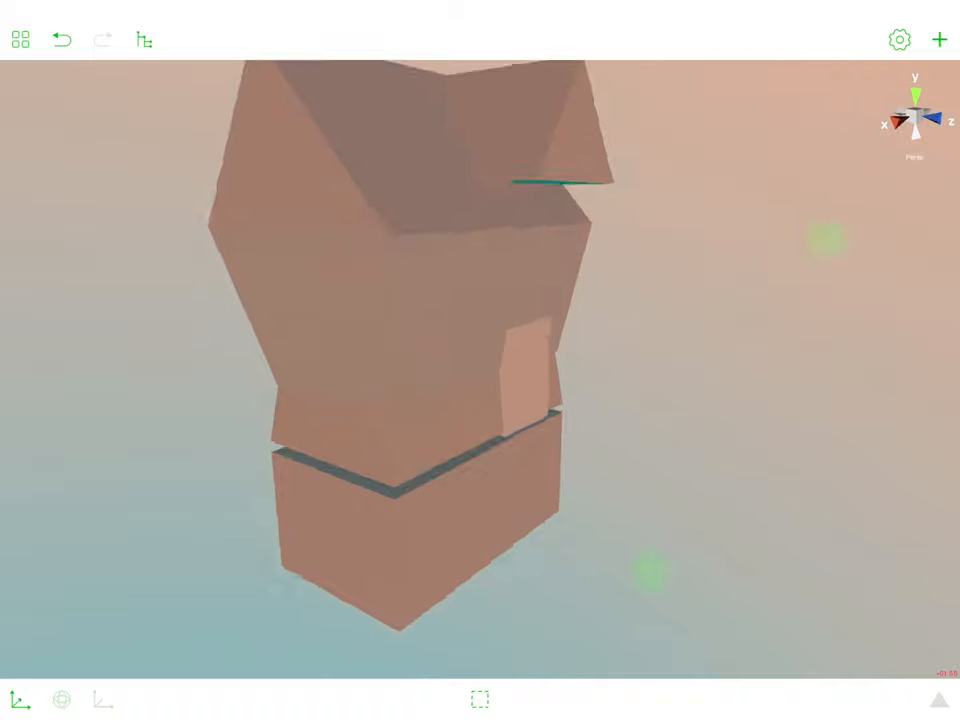
{"action": "left_click", "coordinate": [144, 40]}
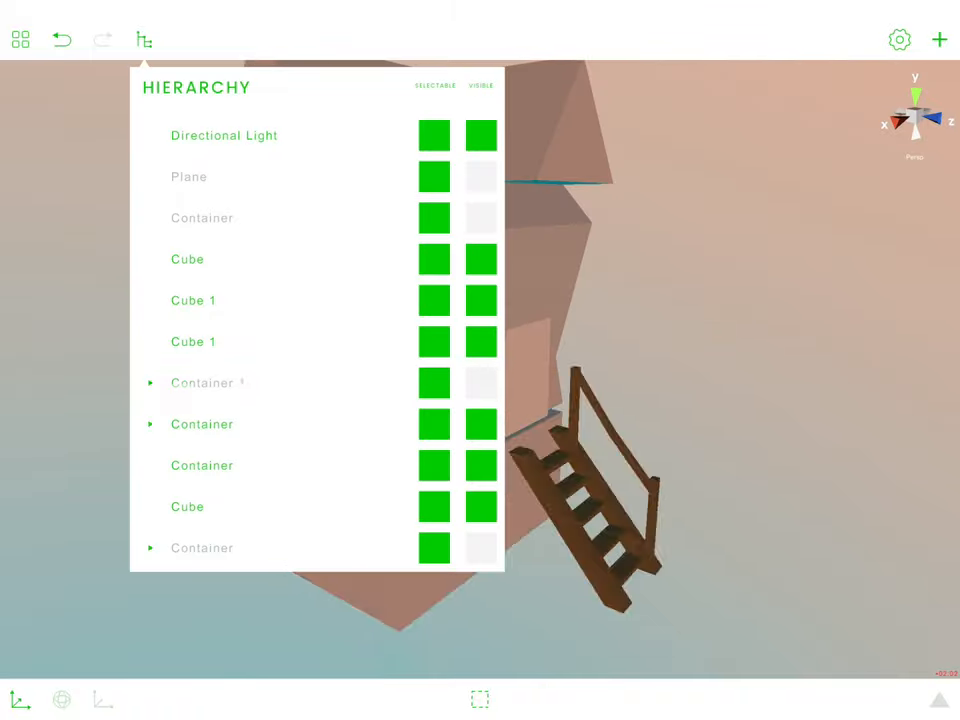
{"action": "left_click", "coordinate": [898, 40]}
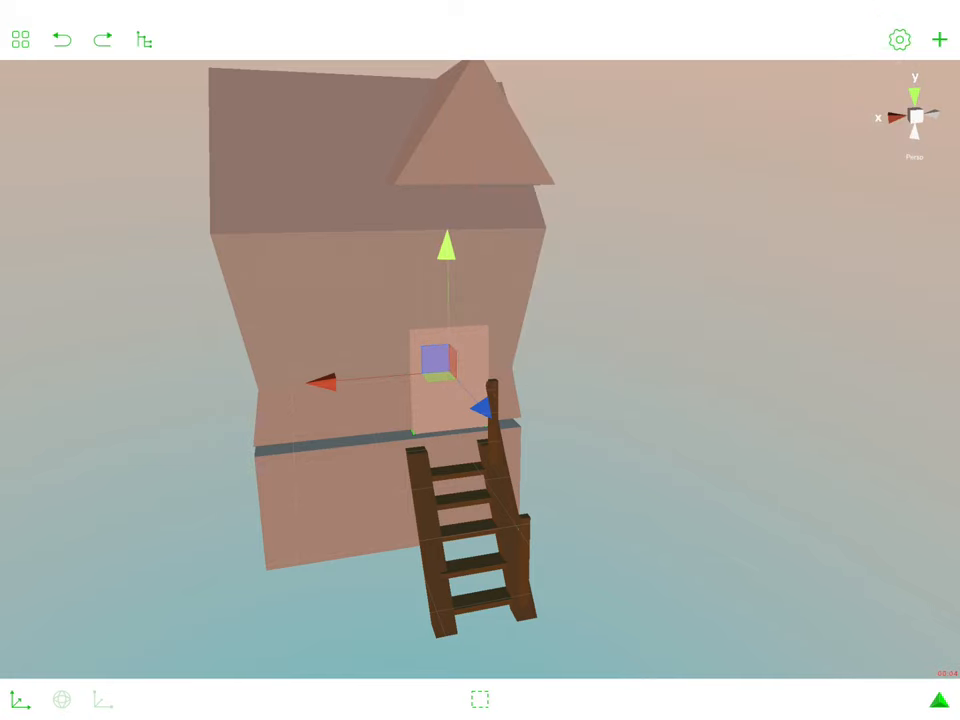
{"action": "left_click", "coordinate": [144, 40]}
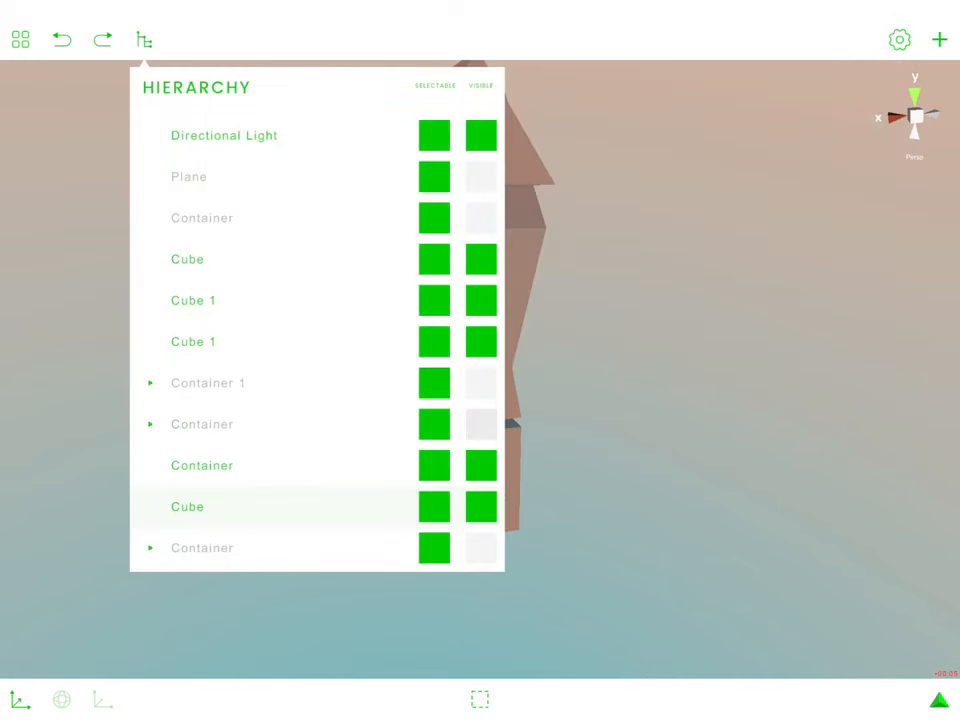
{"action": "left_click", "coordinate": [144, 40]}
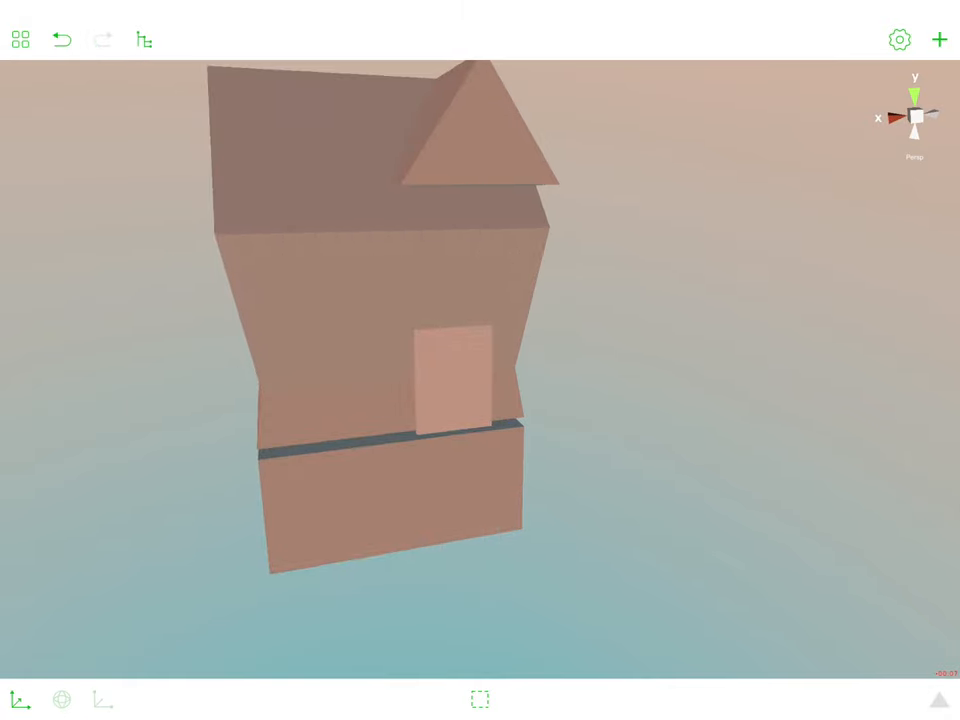
{"action": "left_click", "coordinate": [938, 40]}
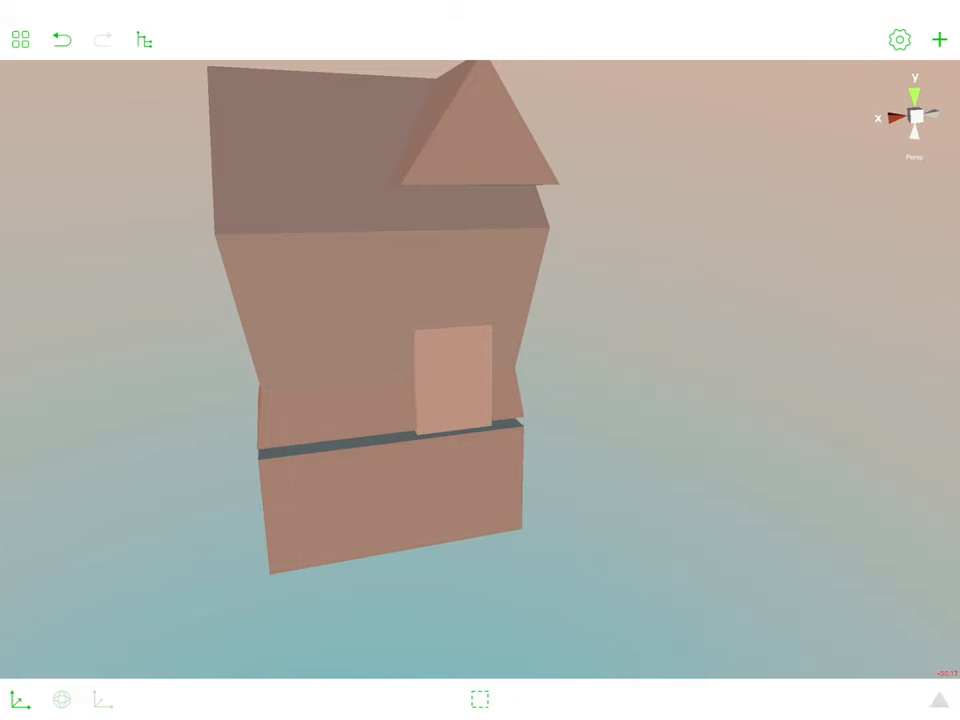
Step: Select the door slab, tint it a dark wood brown, and bring up the Hierarchy
{"action": "left_click", "coordinate": [448, 376]}
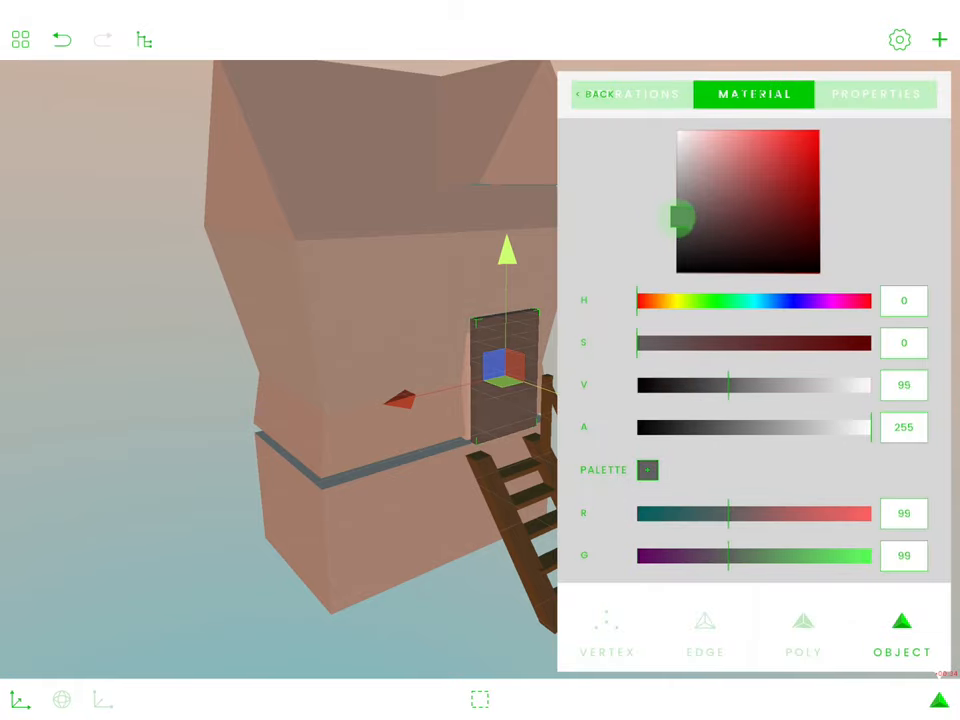
{"action": "left_click_drag", "start_coordinate": [678, 216], "coordinate": [676, 232]}
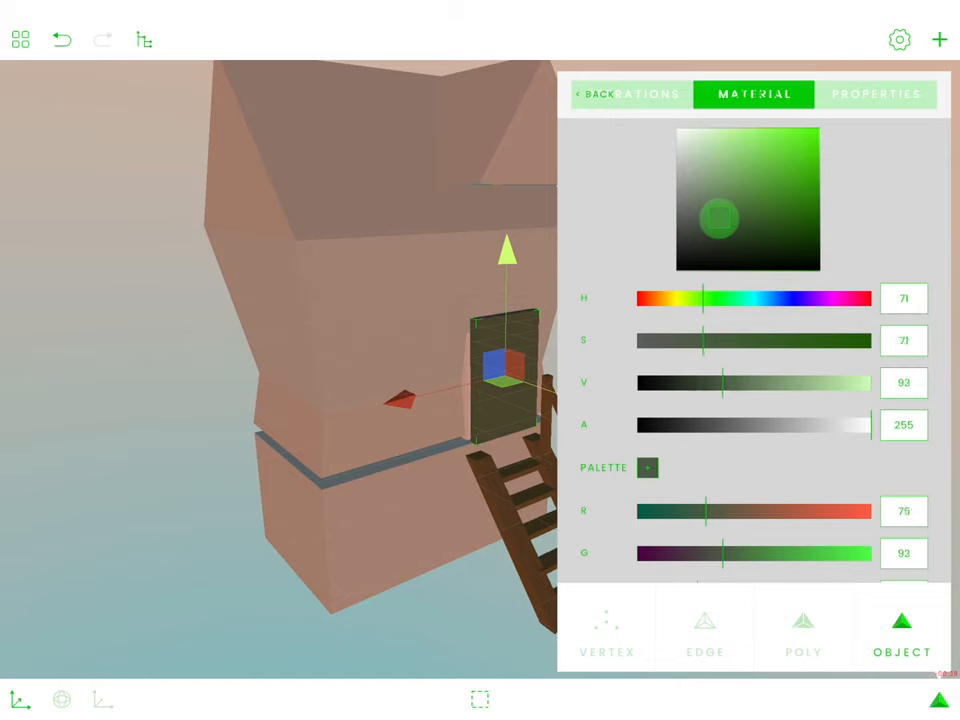
{"action": "left_click_drag", "start_coordinate": [704, 298], "coordinate": [670, 298]}
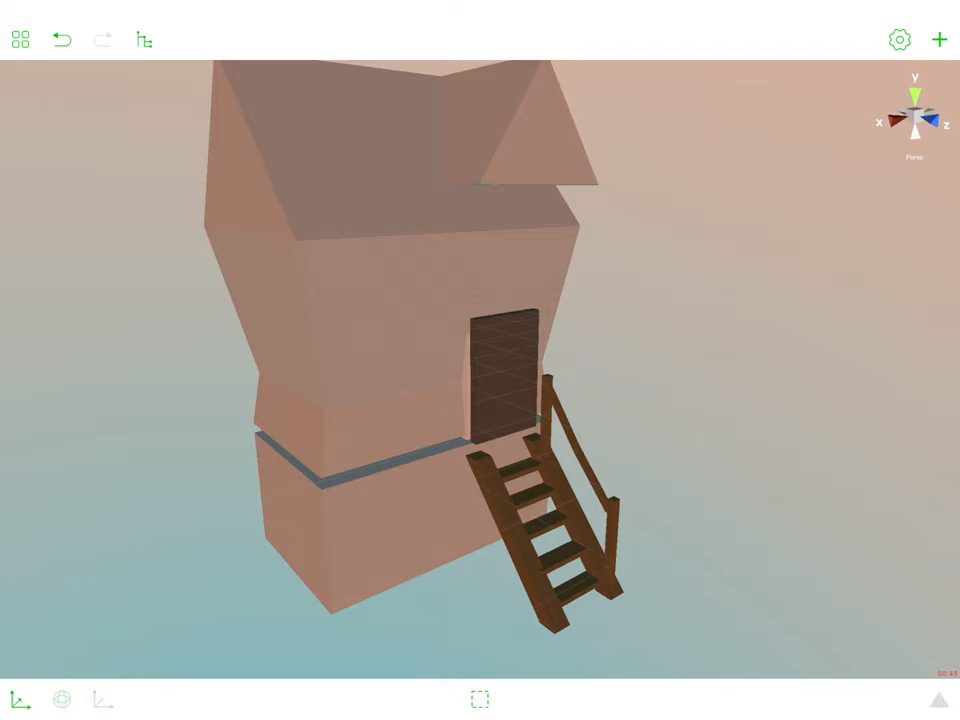
{"action": "left_click", "coordinate": [504, 380]}
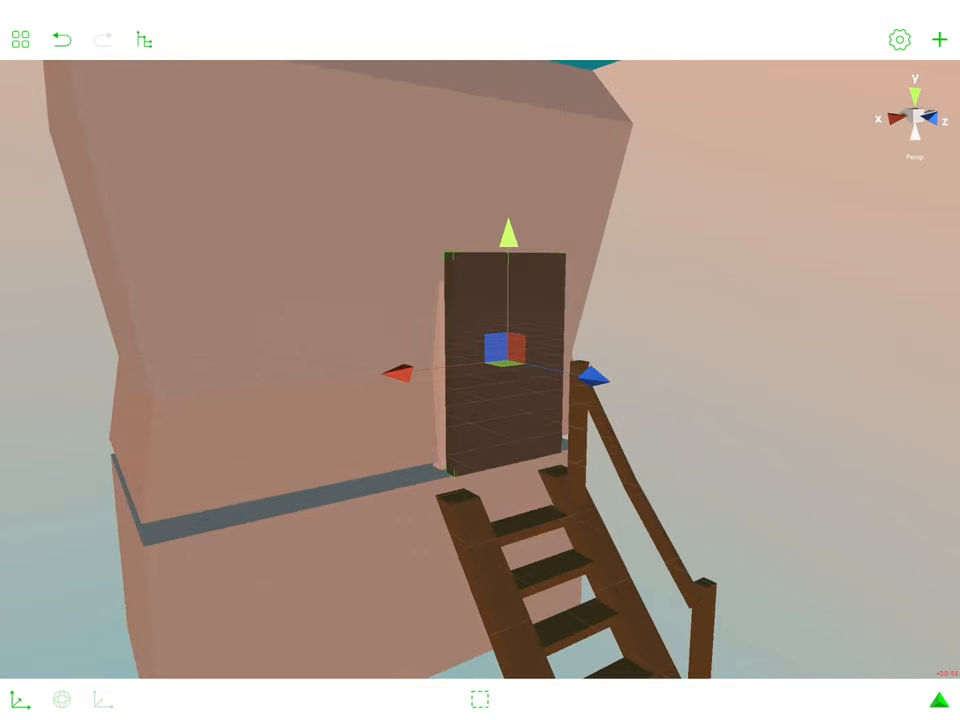
{"action": "left_click", "coordinate": [144, 40]}
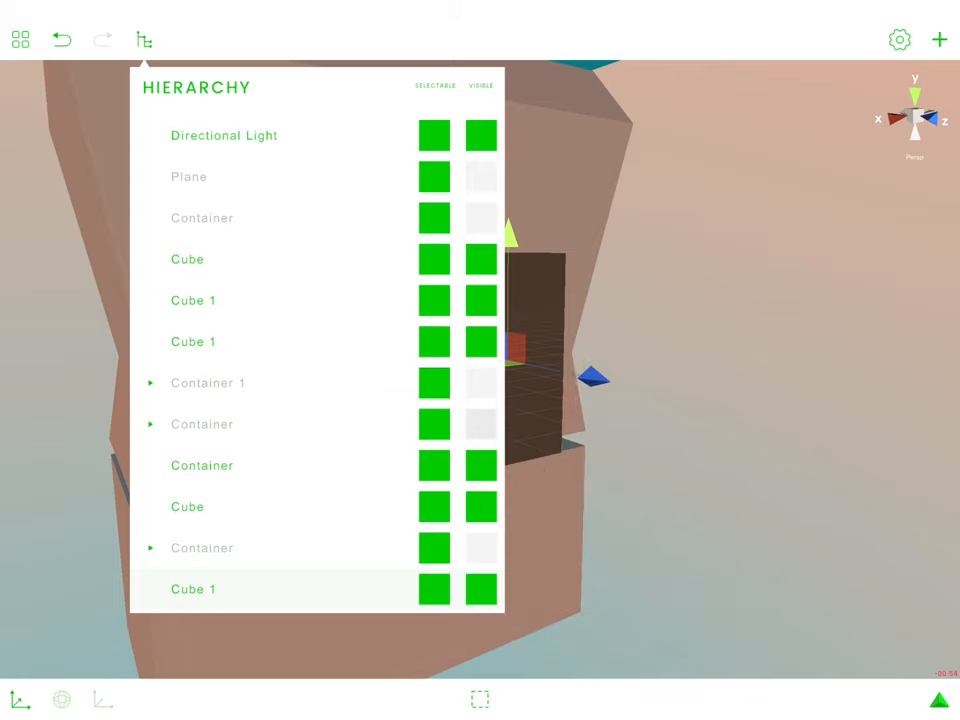
{"action": "left_click", "coordinate": [144, 40]}
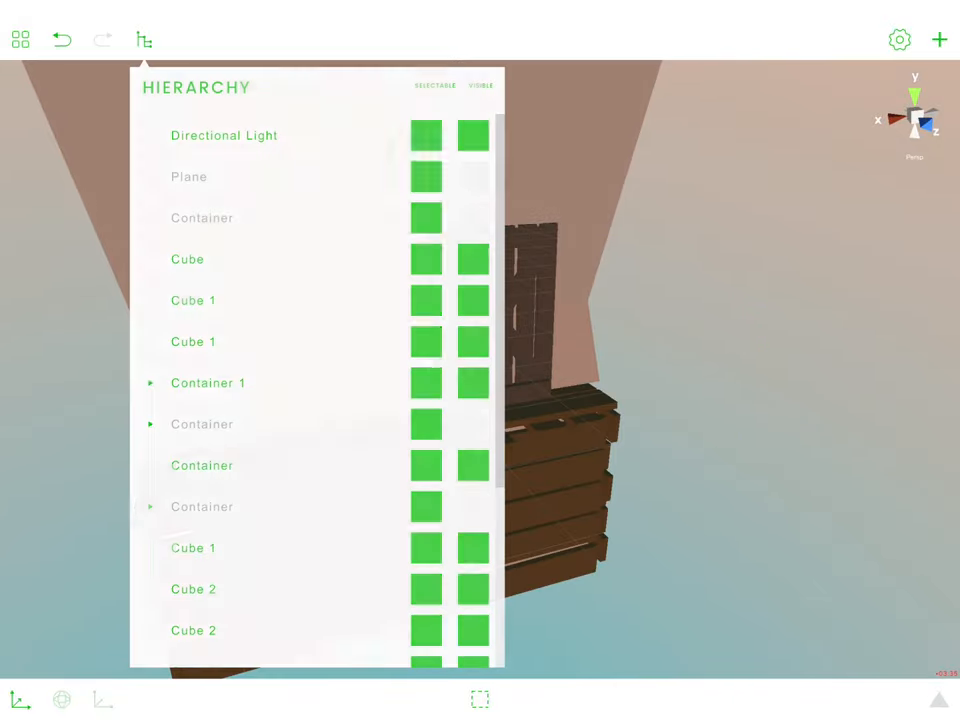
Step: Show the ground Plane, log walls and surrounding trees again around the door and stairs
{"action": "left_click", "coordinate": [144, 40]}
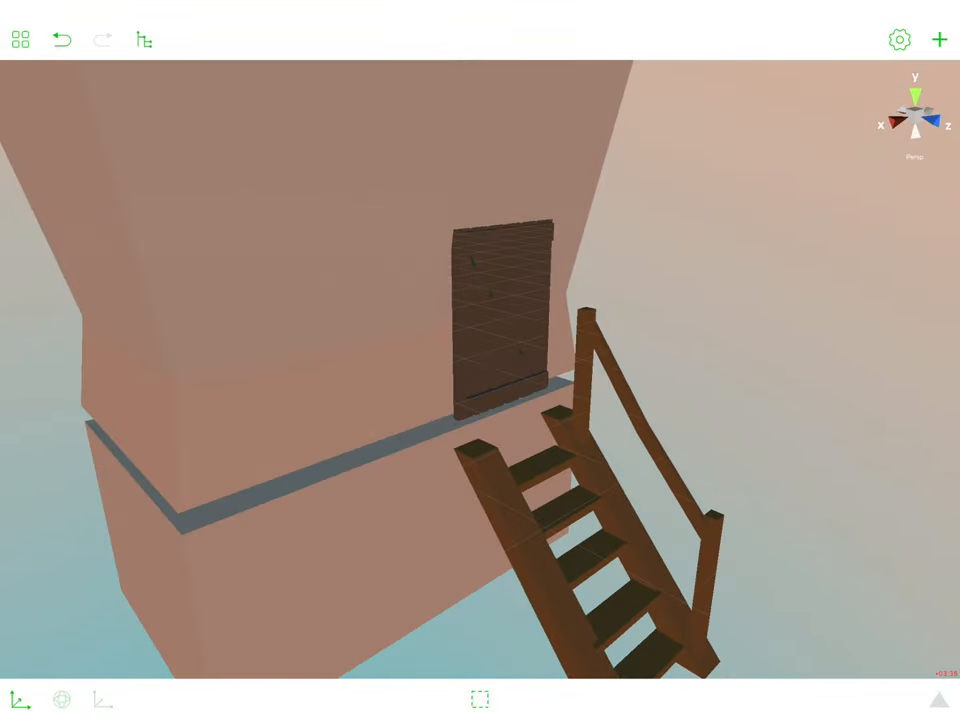
{"action": "left_click", "coordinate": [504, 320]}
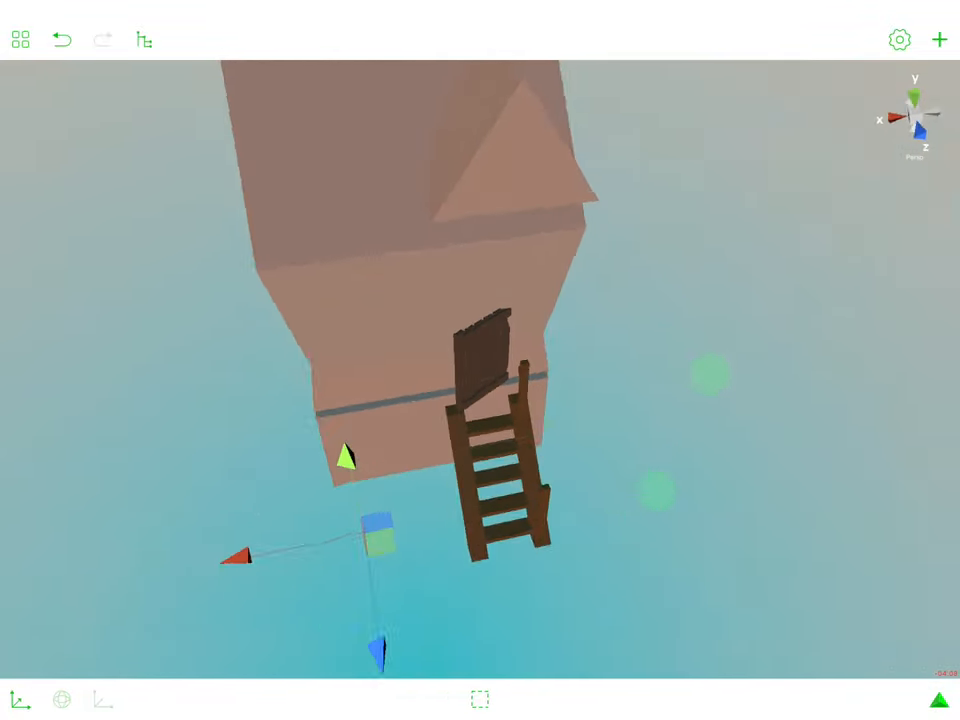
{"action": "left_click", "coordinate": [144, 40]}
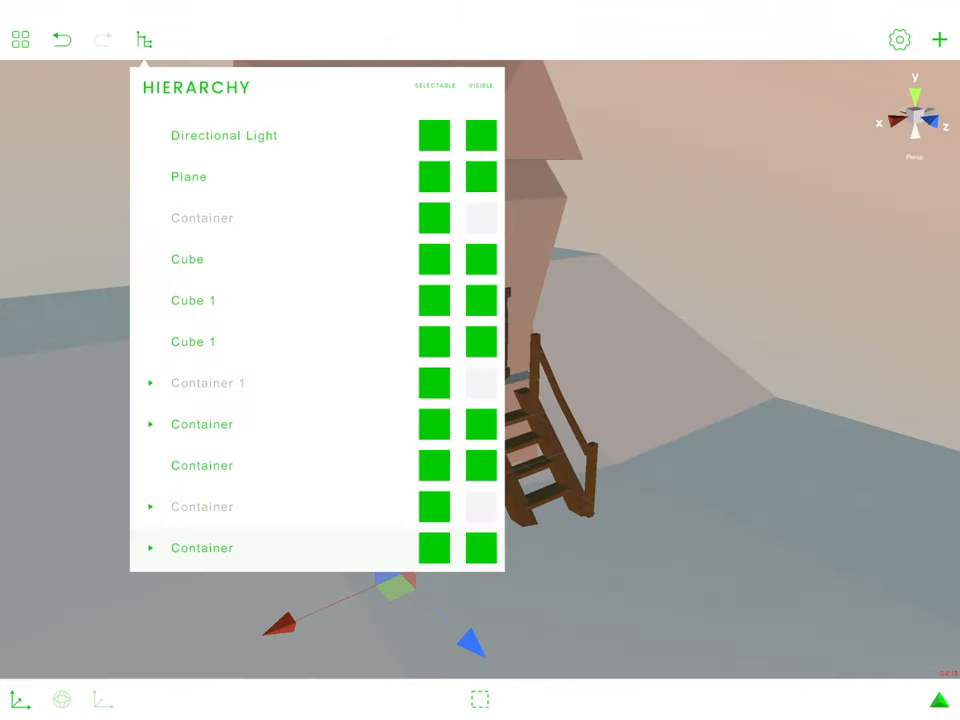
{"action": "left_click", "coordinate": [144, 40]}
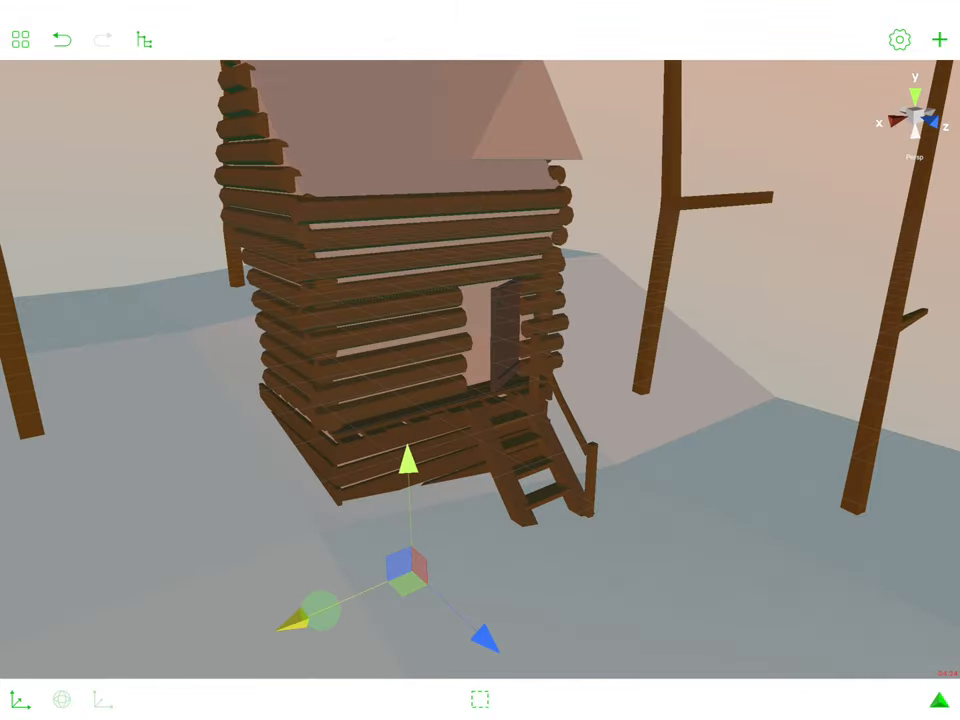